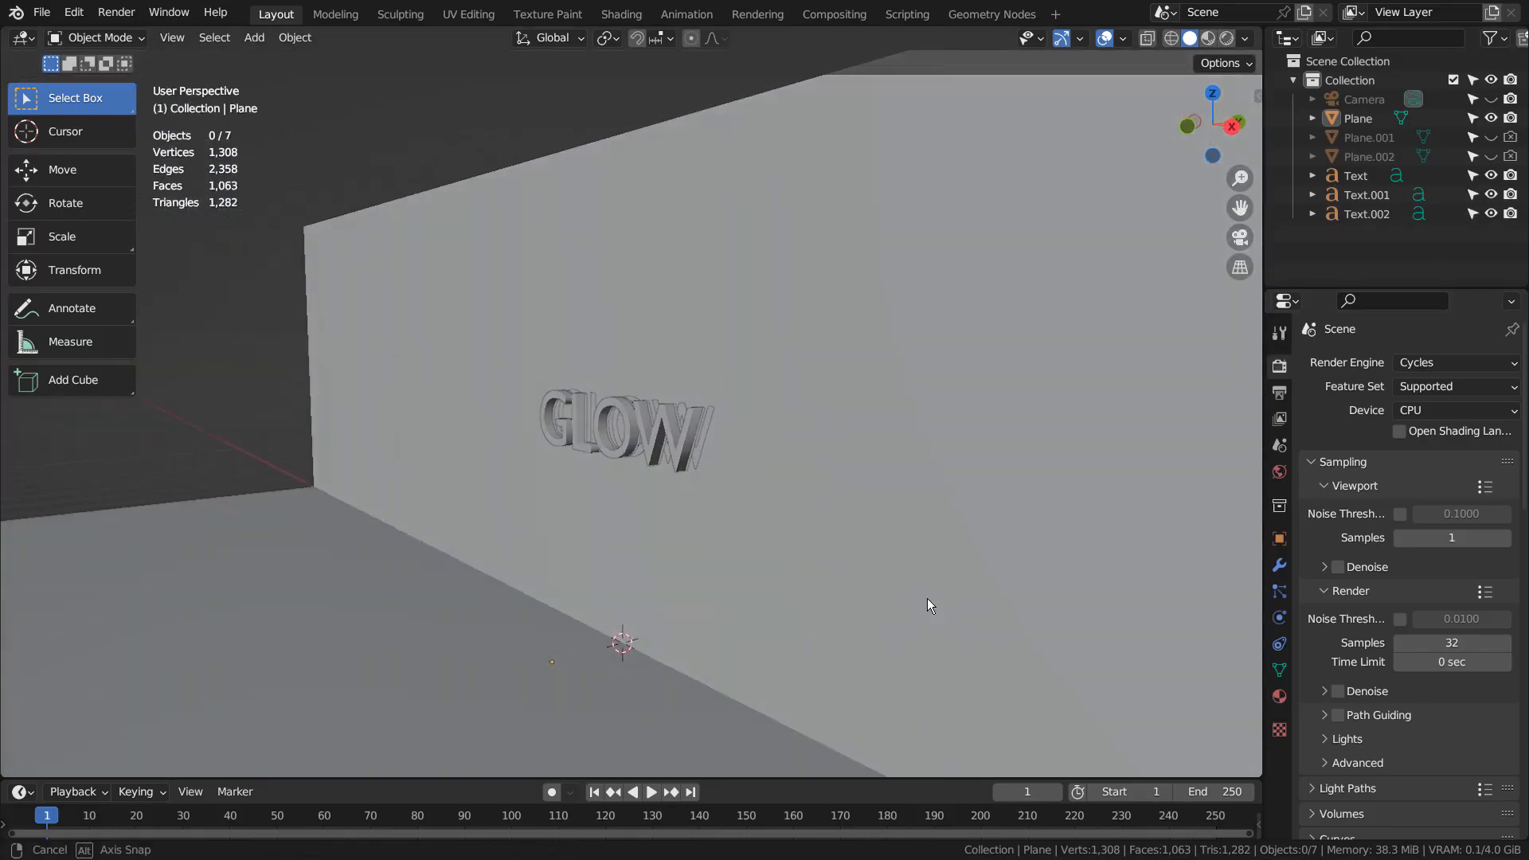
Step: Orbit around the bent backdrop and GLOW lettering, ending in a side orthographic view
left_click_drag(927, 605, 840, 629)
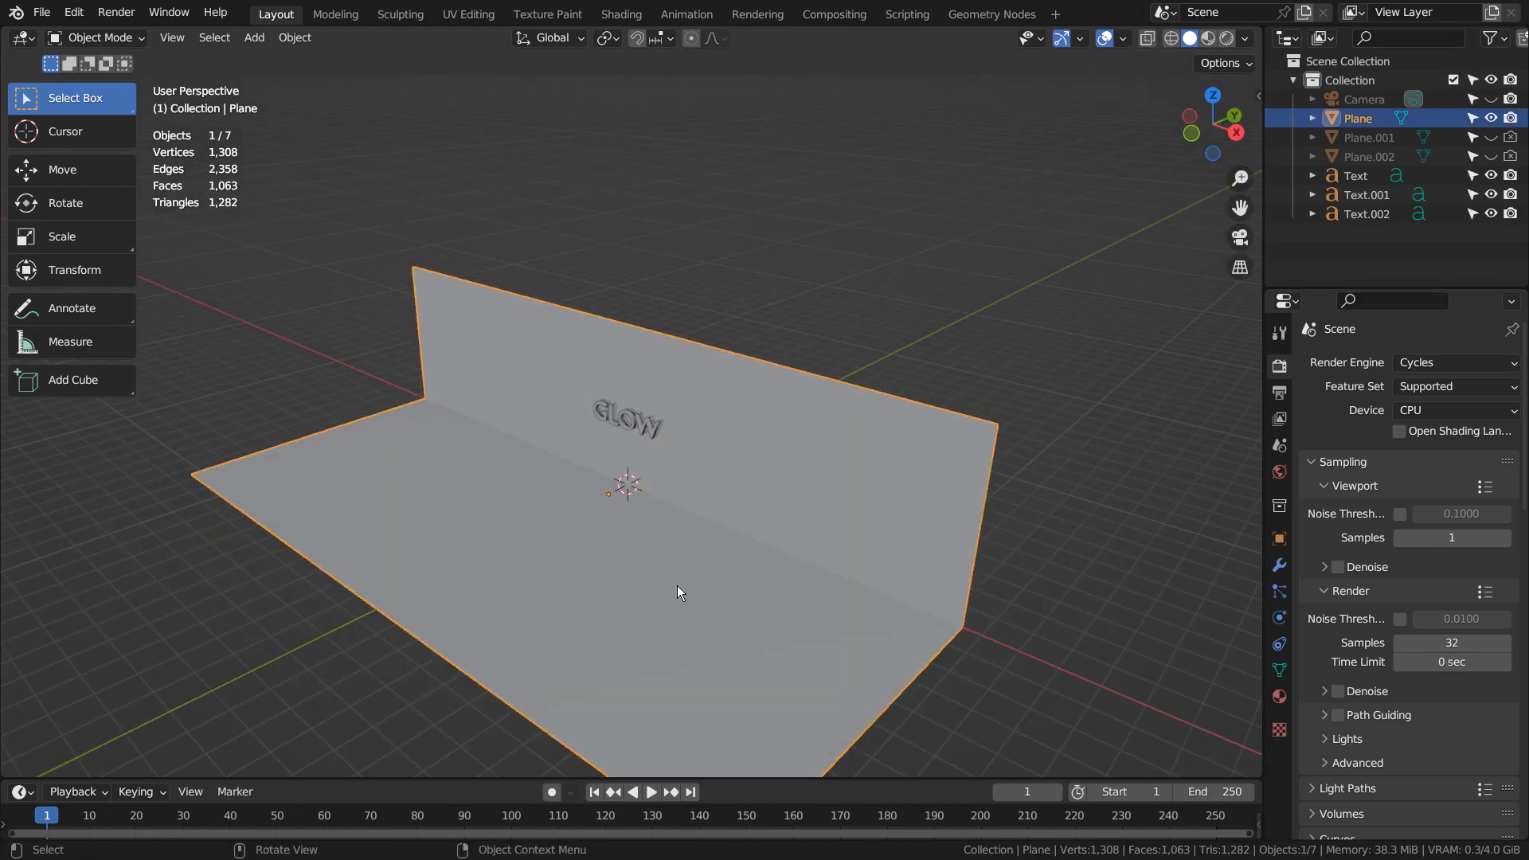
left_click_drag(680, 592, 857, 541)
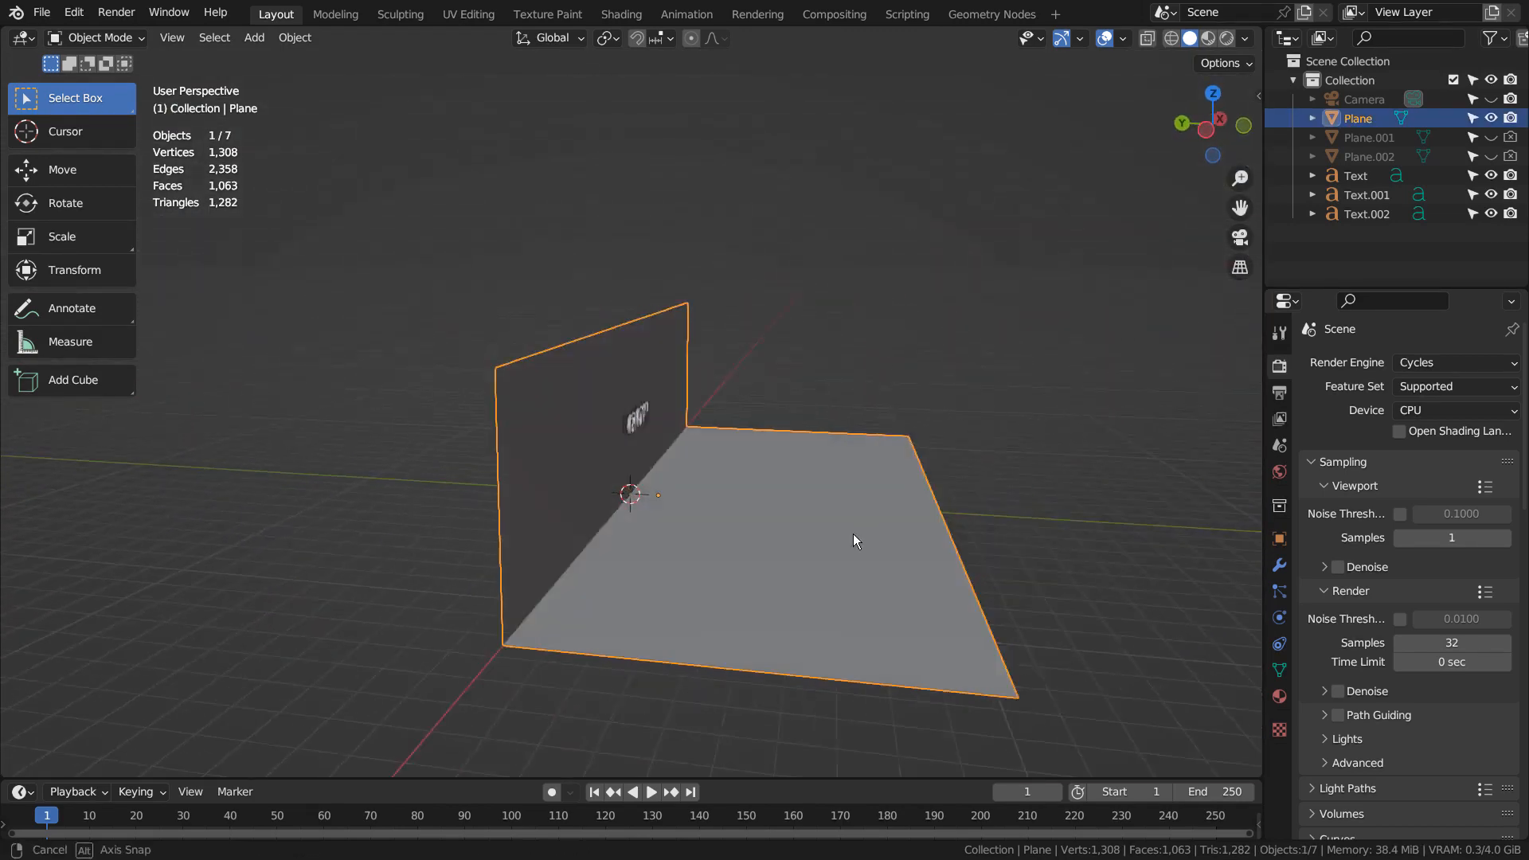
left_click_drag(857, 541, 619, 554)
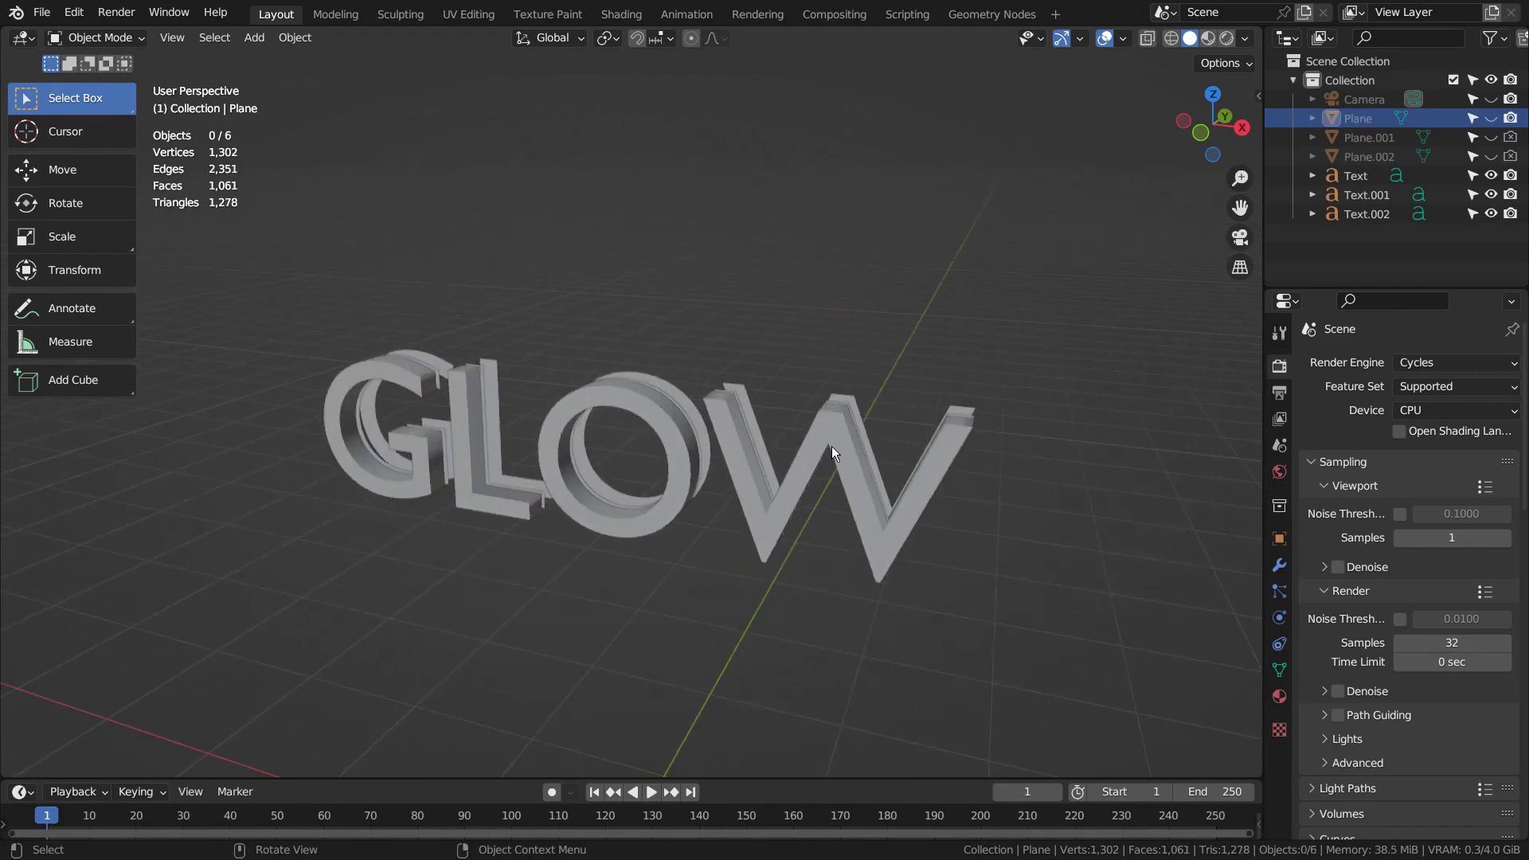
left_click_drag(833, 454, 601, 494)
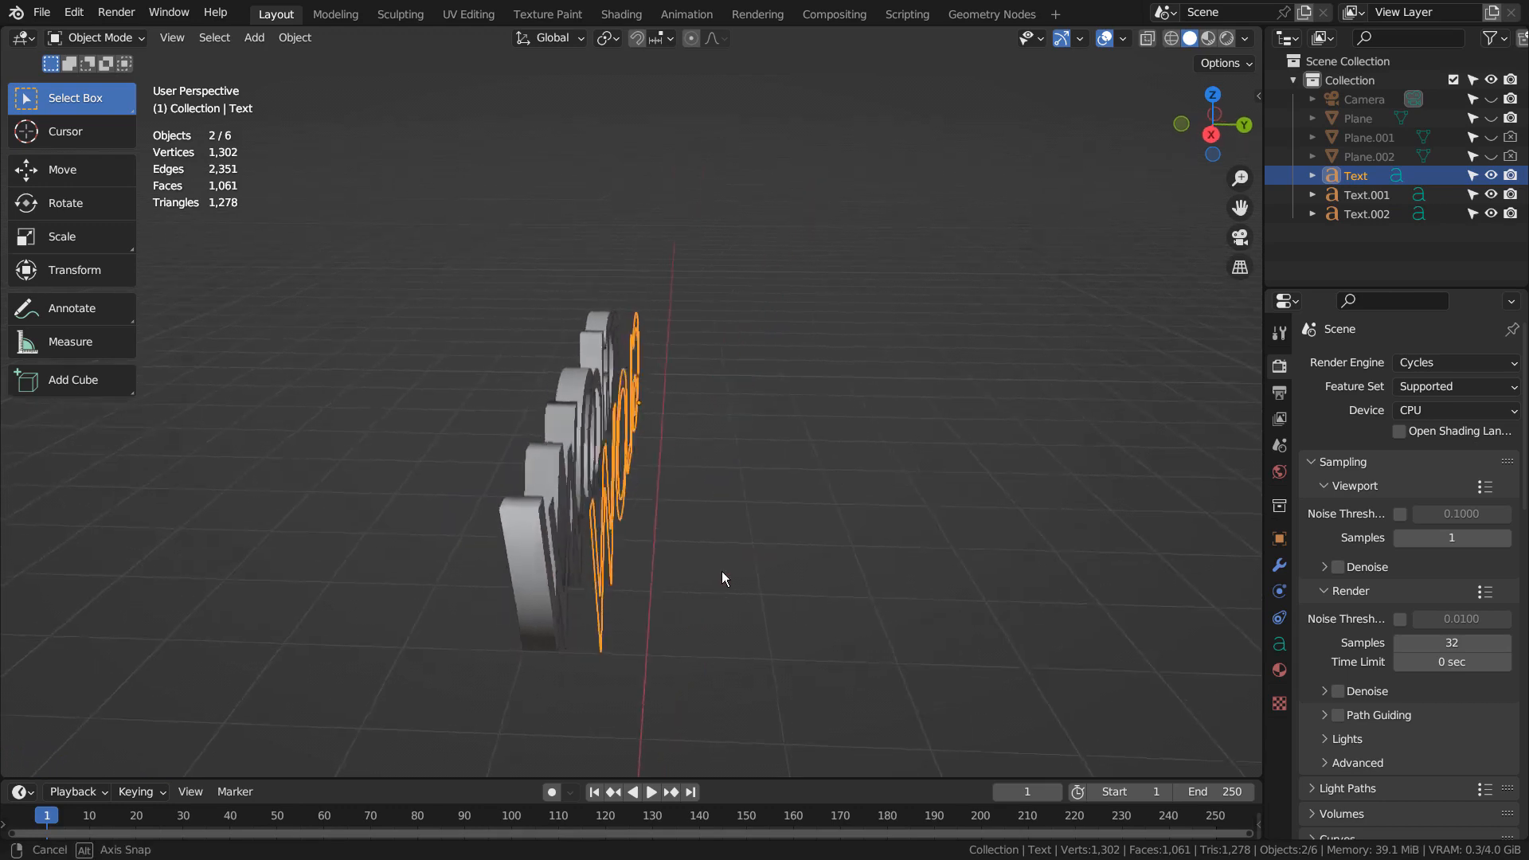
left_click_drag(721, 578, 910, 576)
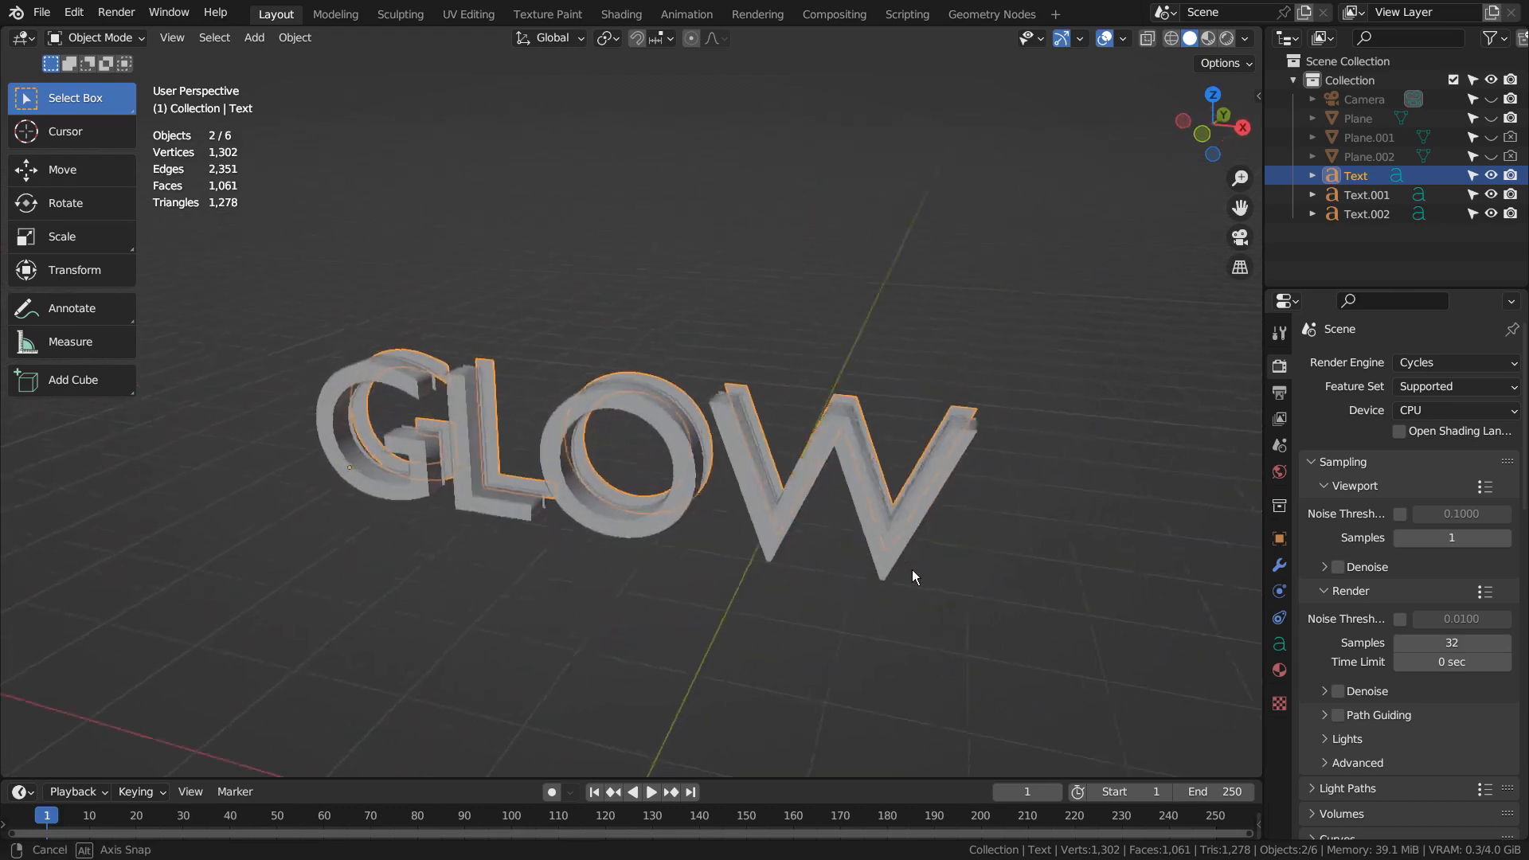
left_click_drag(913, 576, 1014, 567)
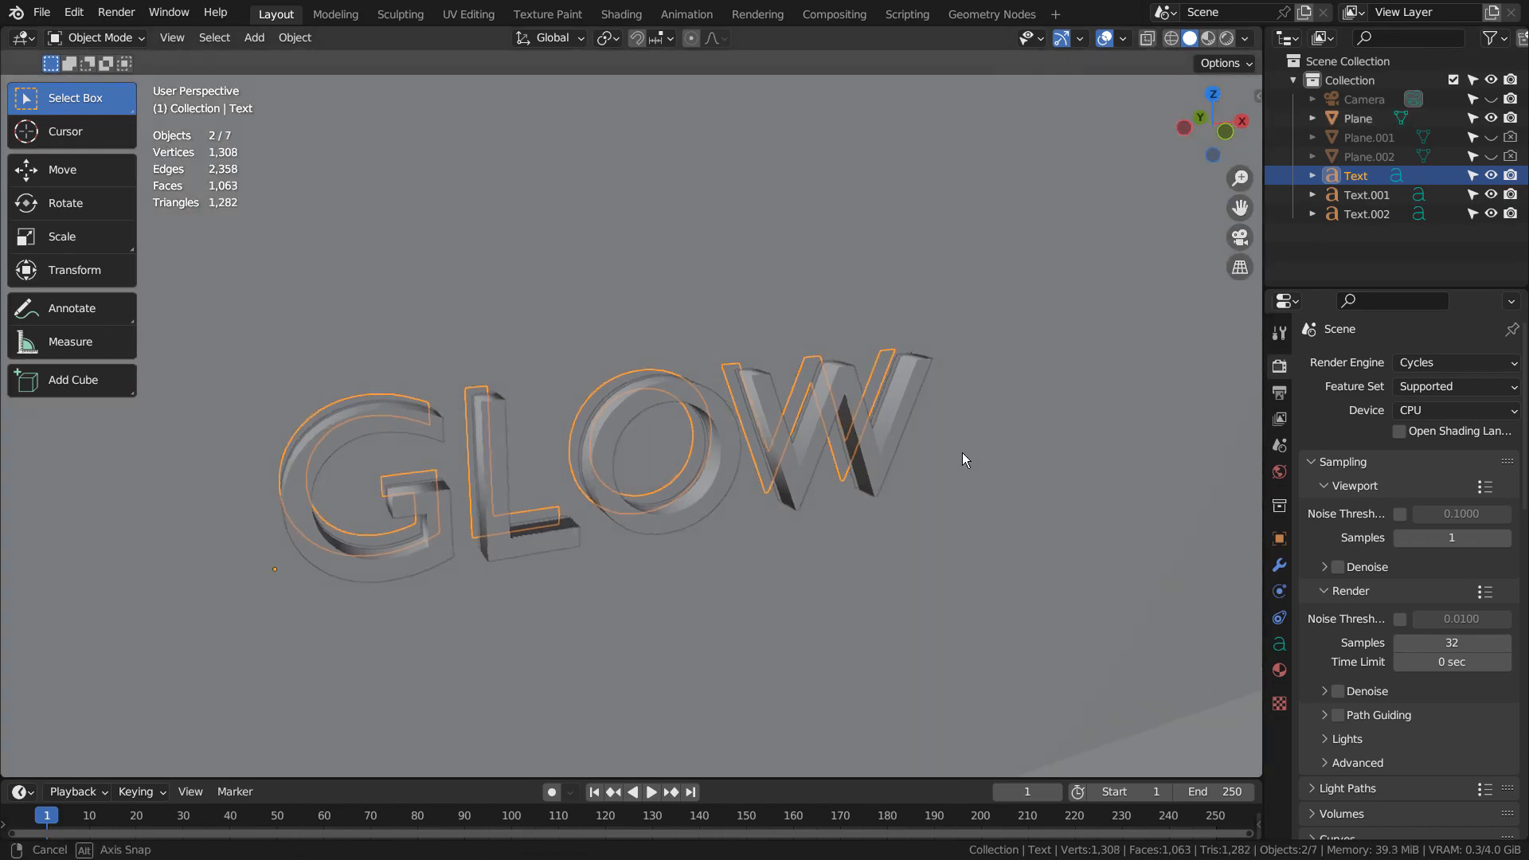
left_click_drag(964, 459, 717, 414)
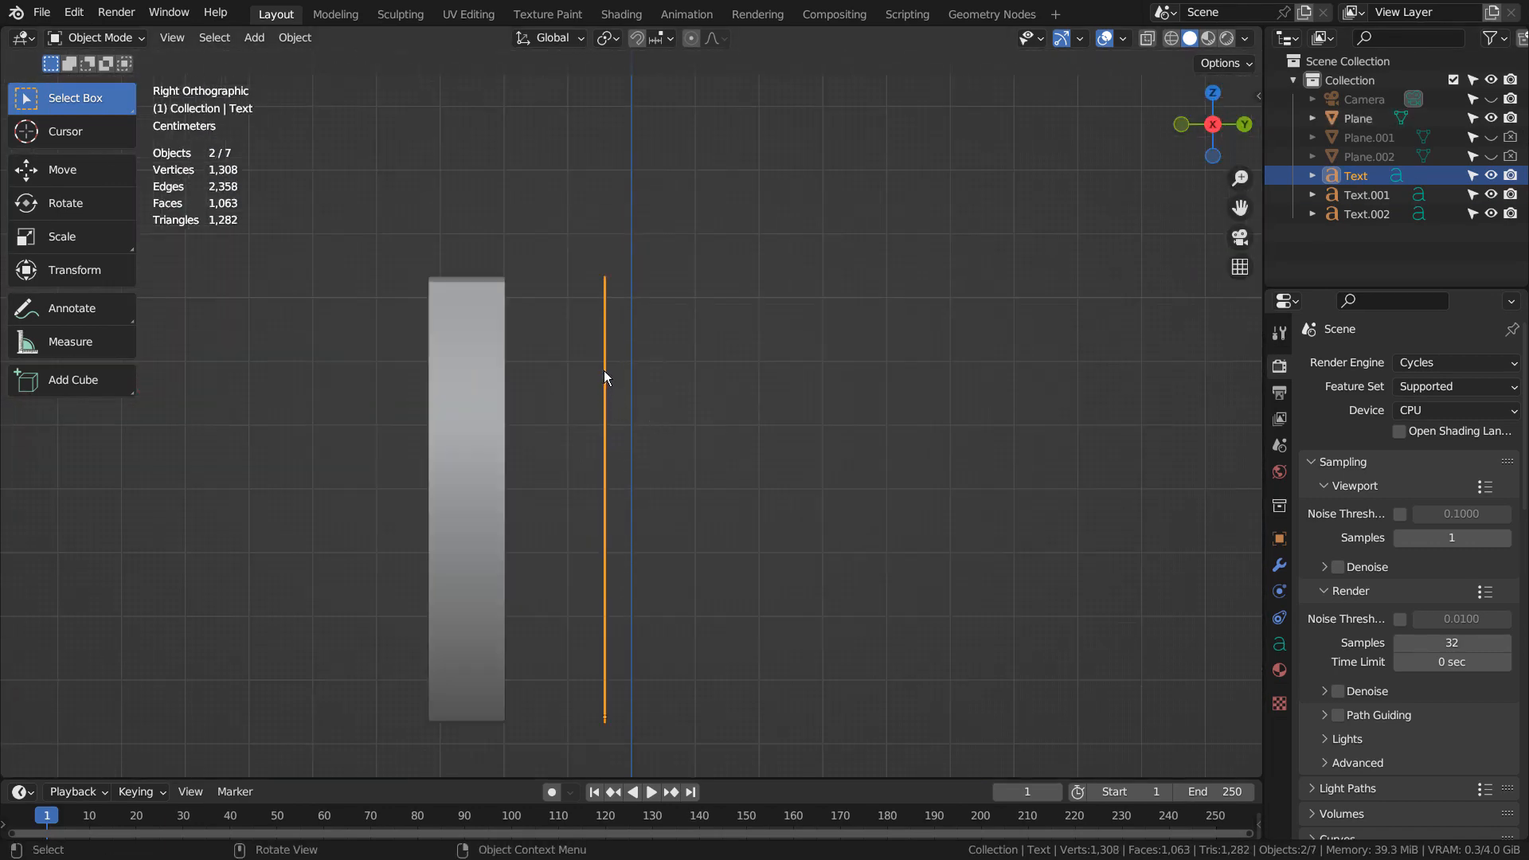
Step: Select the Text.001 copy and the original Text object in the Outliner
left_click(1366, 195)
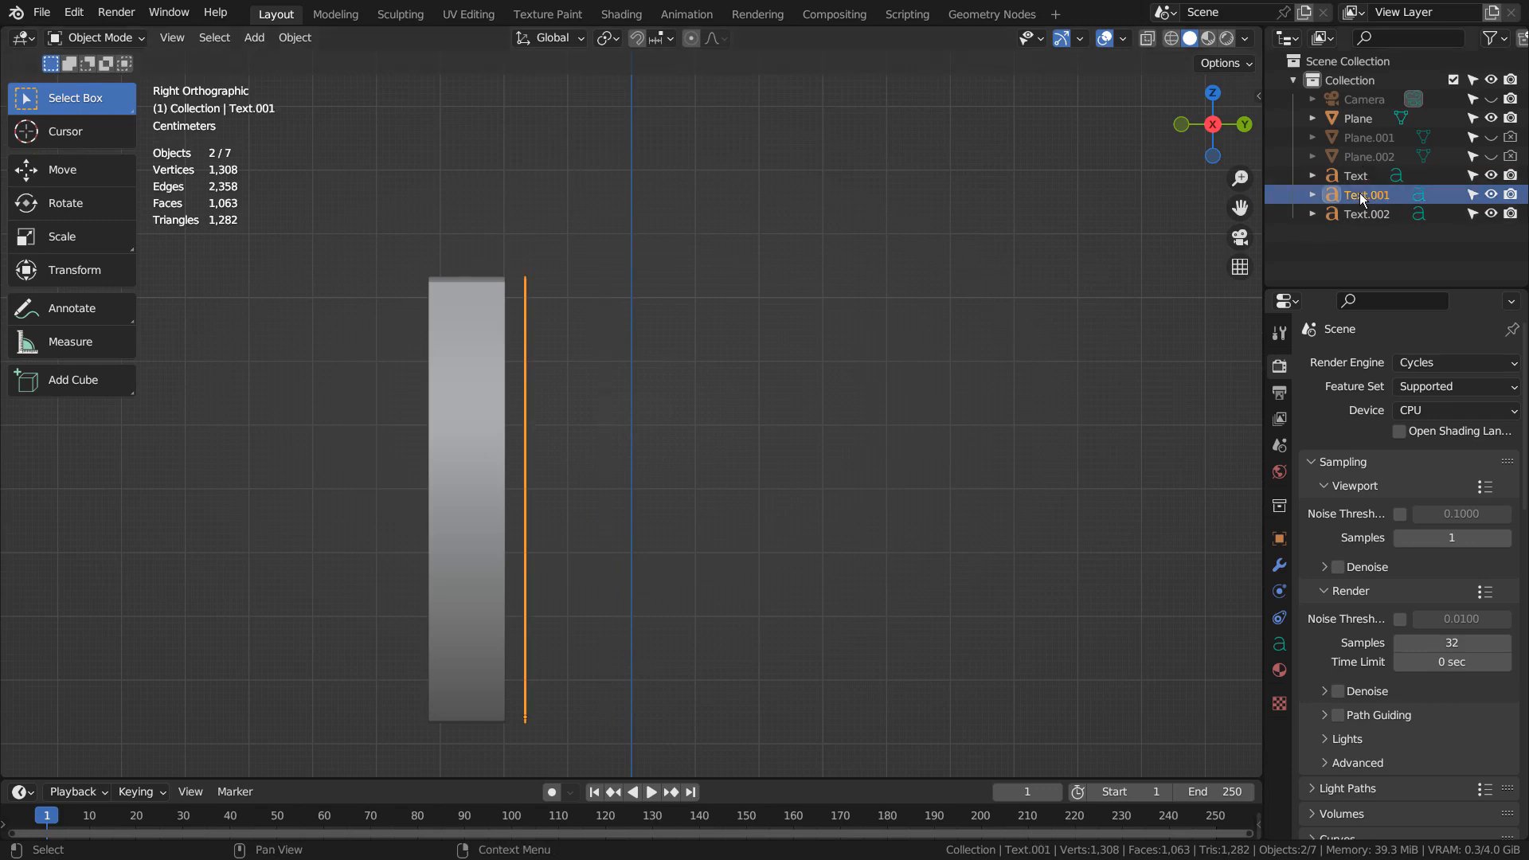
left_click(1357, 175)
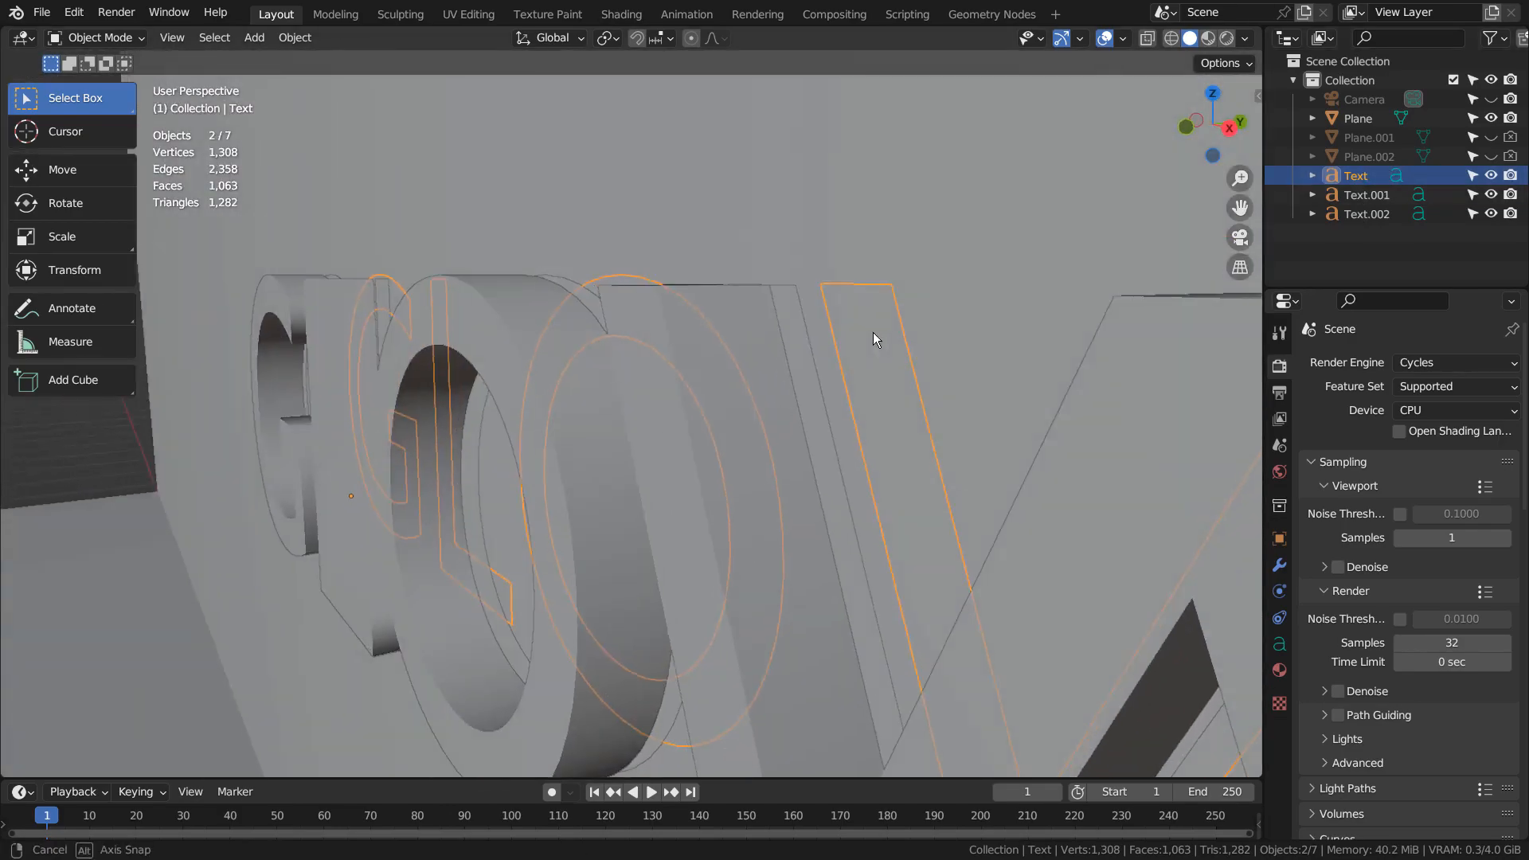
left_click_drag(872, 337, 799, 334)
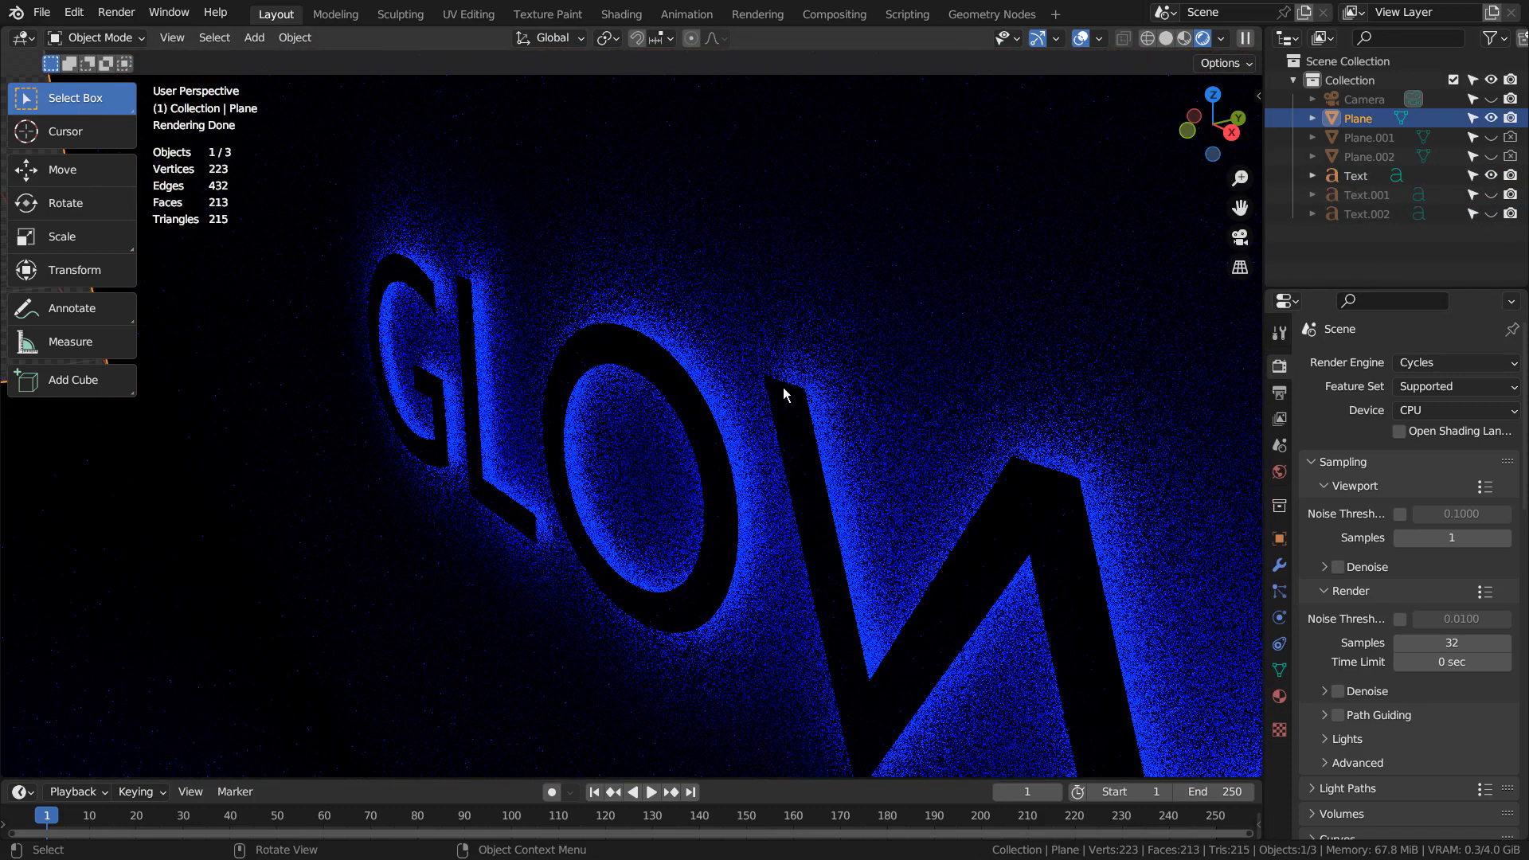
left_click(1355, 176)
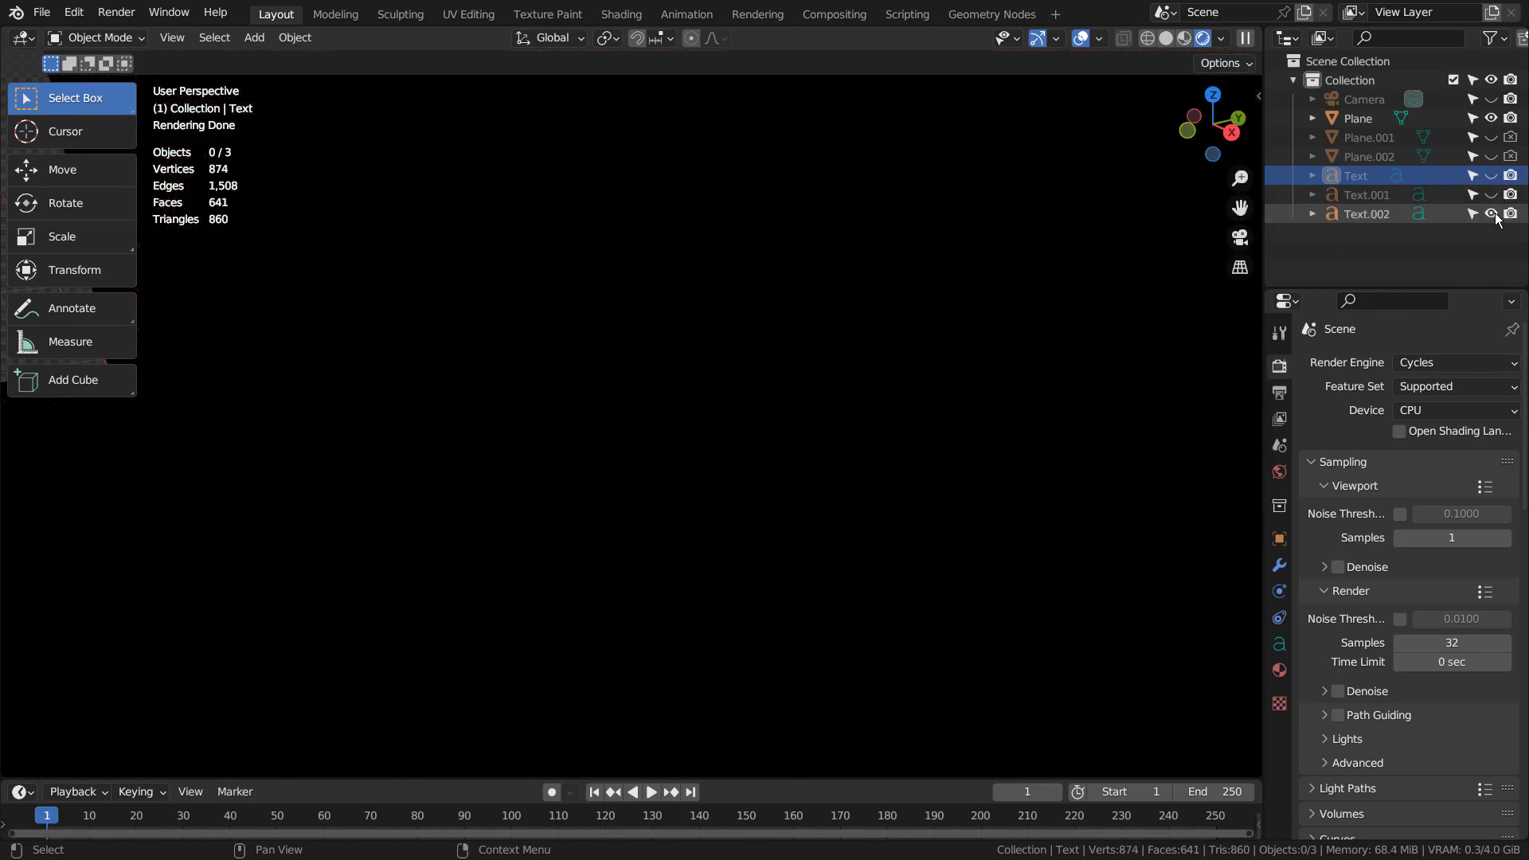
left_click(1490, 213)
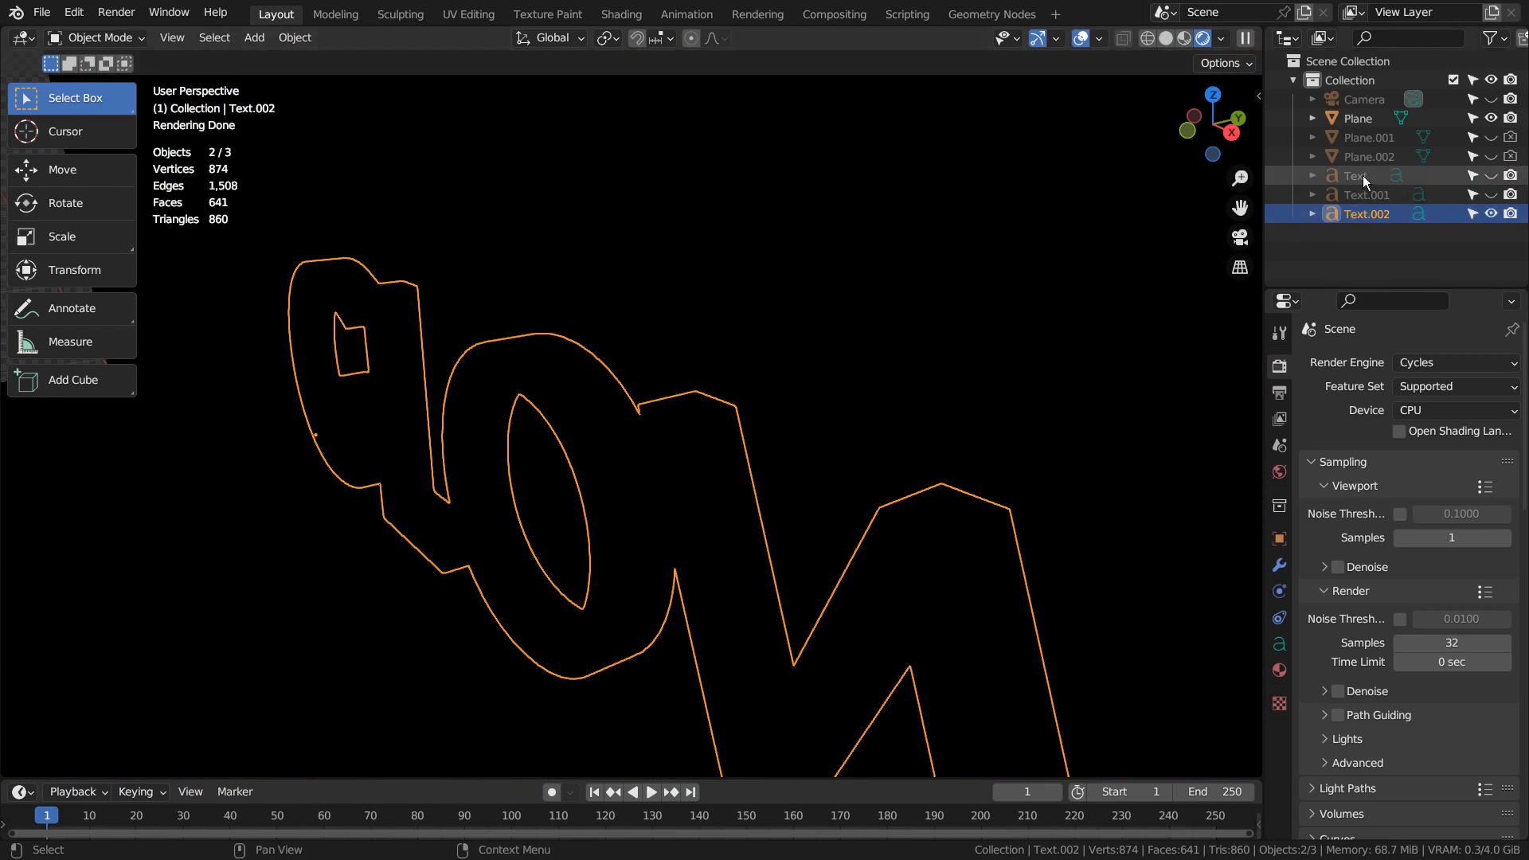
left_click(1350, 176)
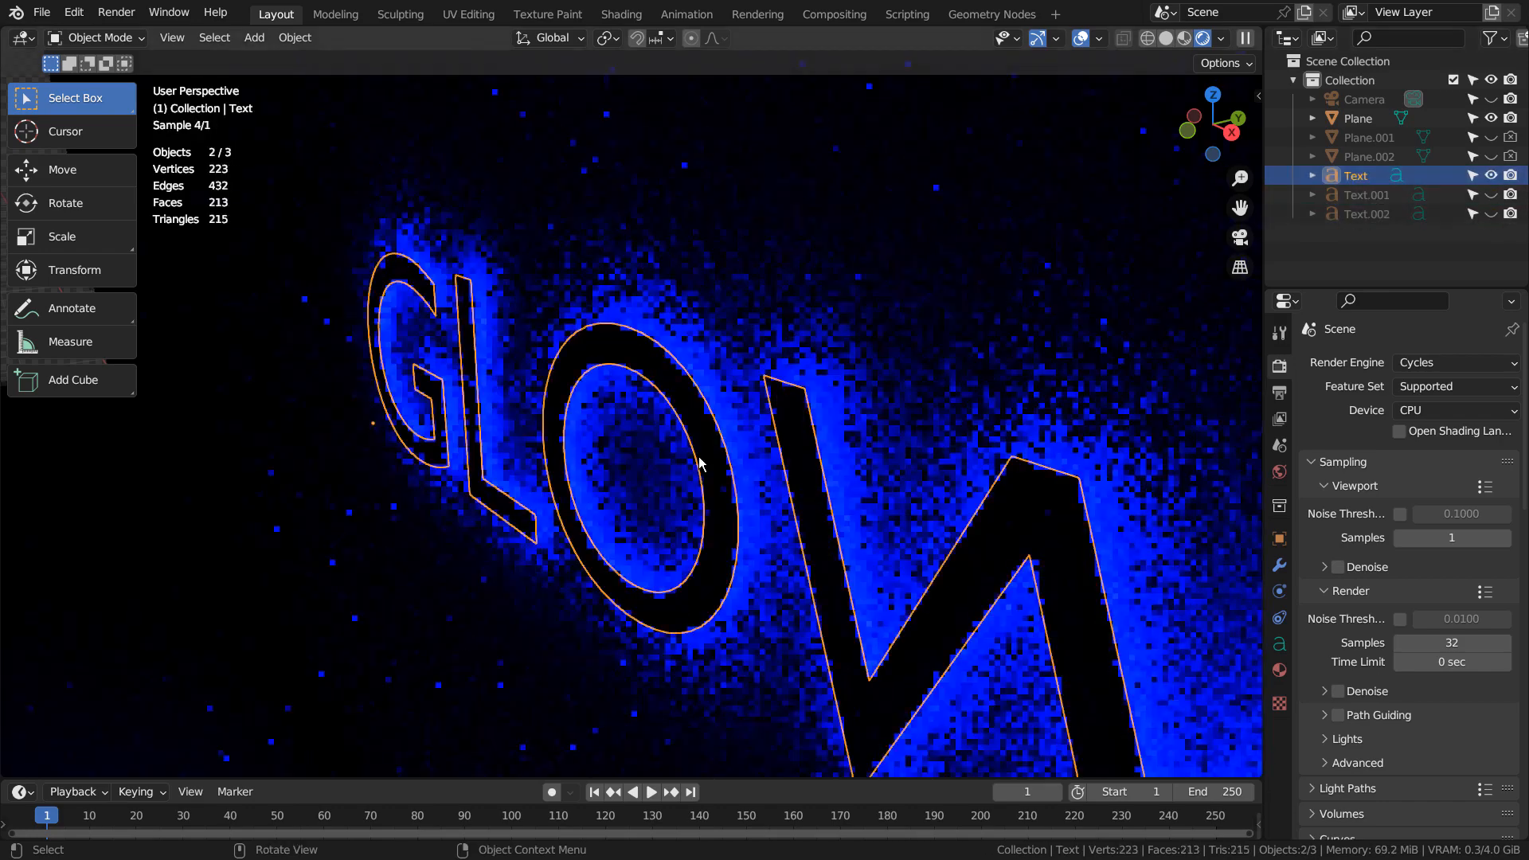
left_click(621, 15)
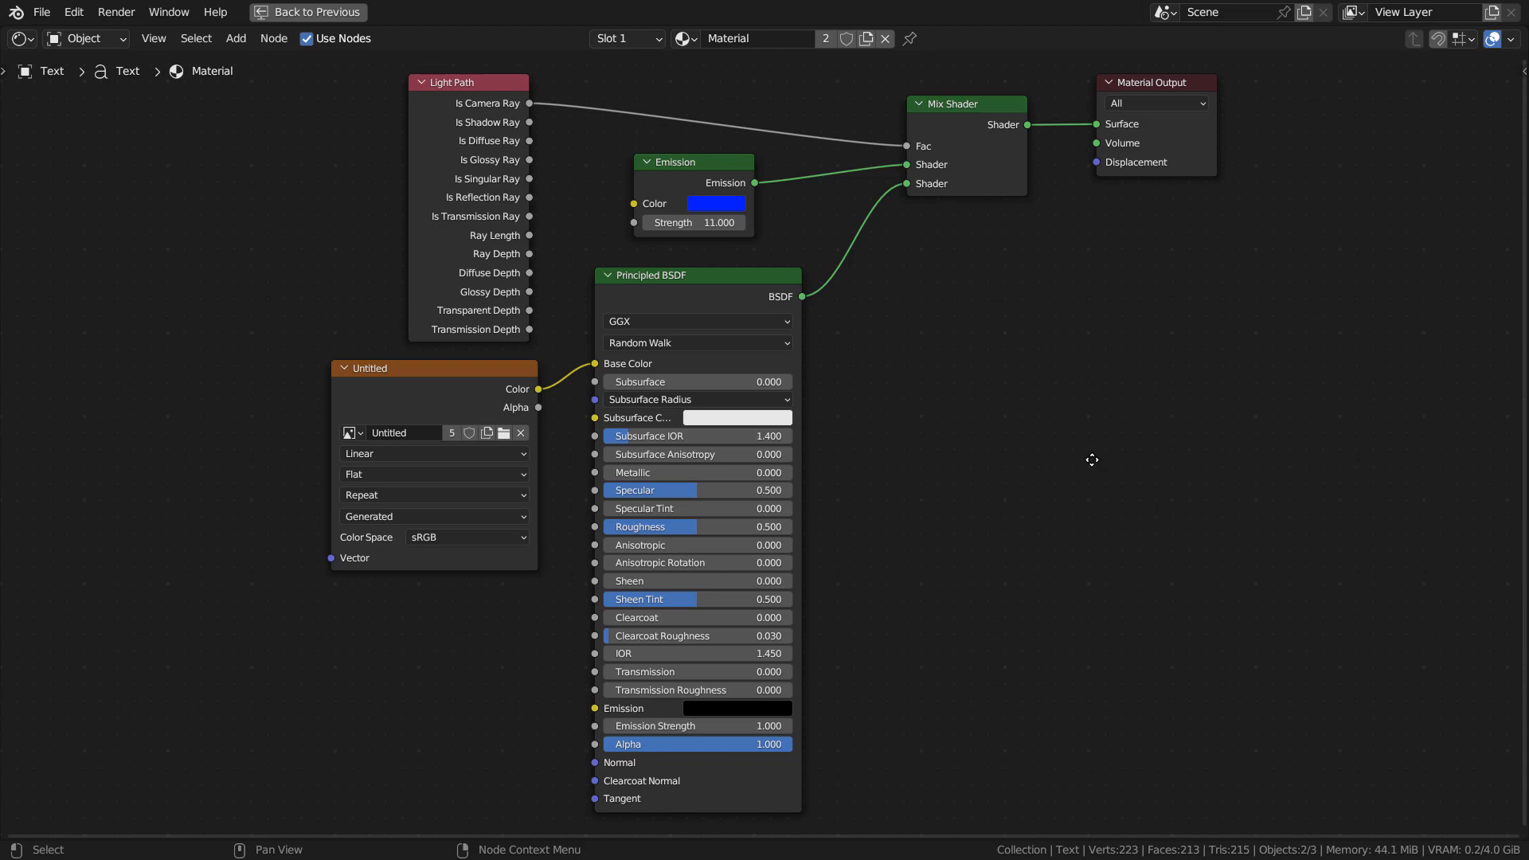
mouse_move(742, 236)
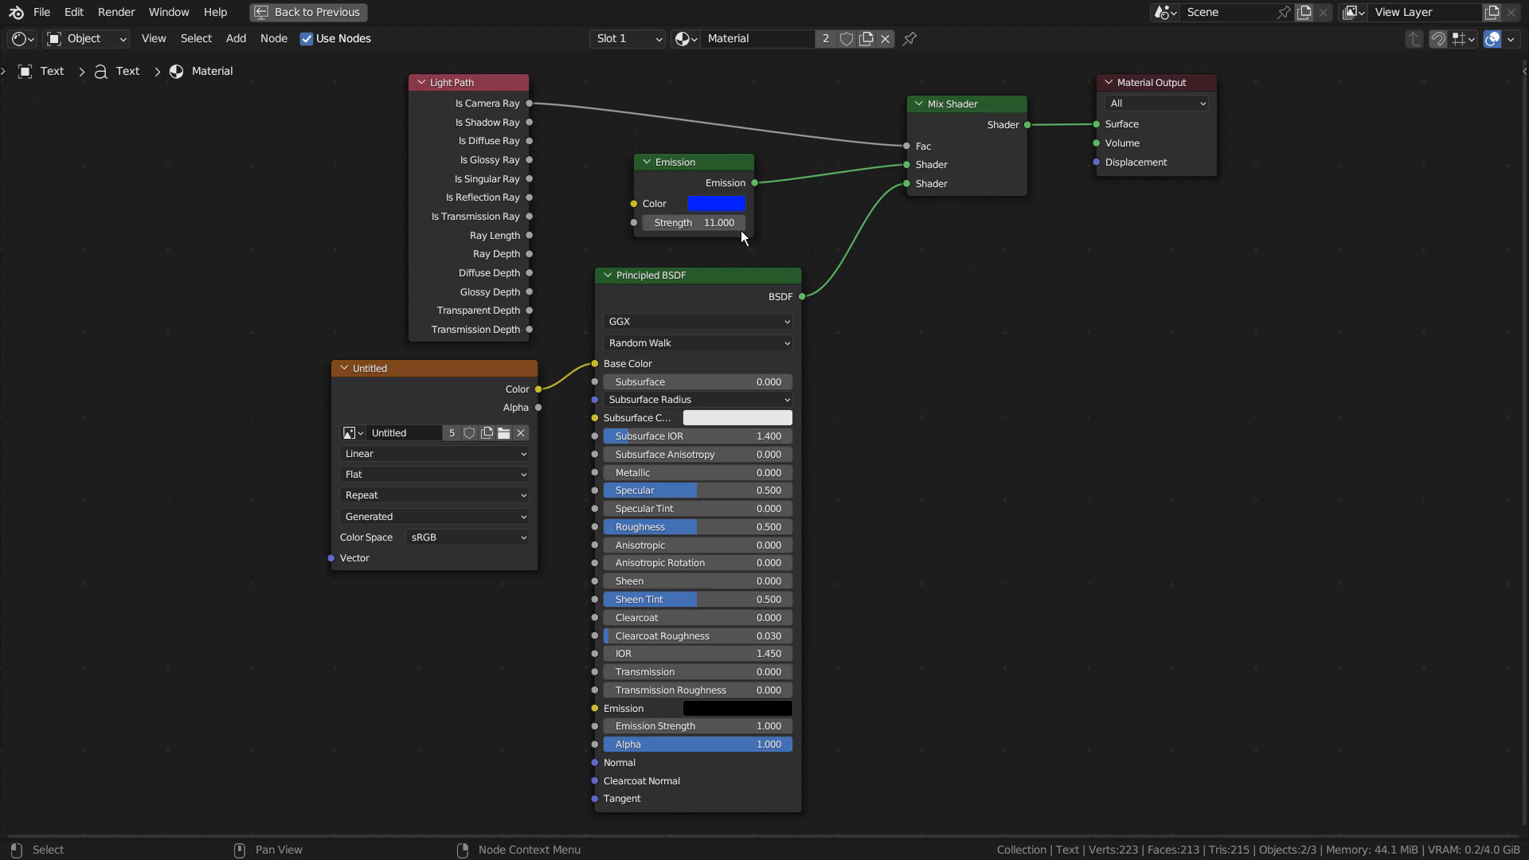
mouse_move(462, 115)
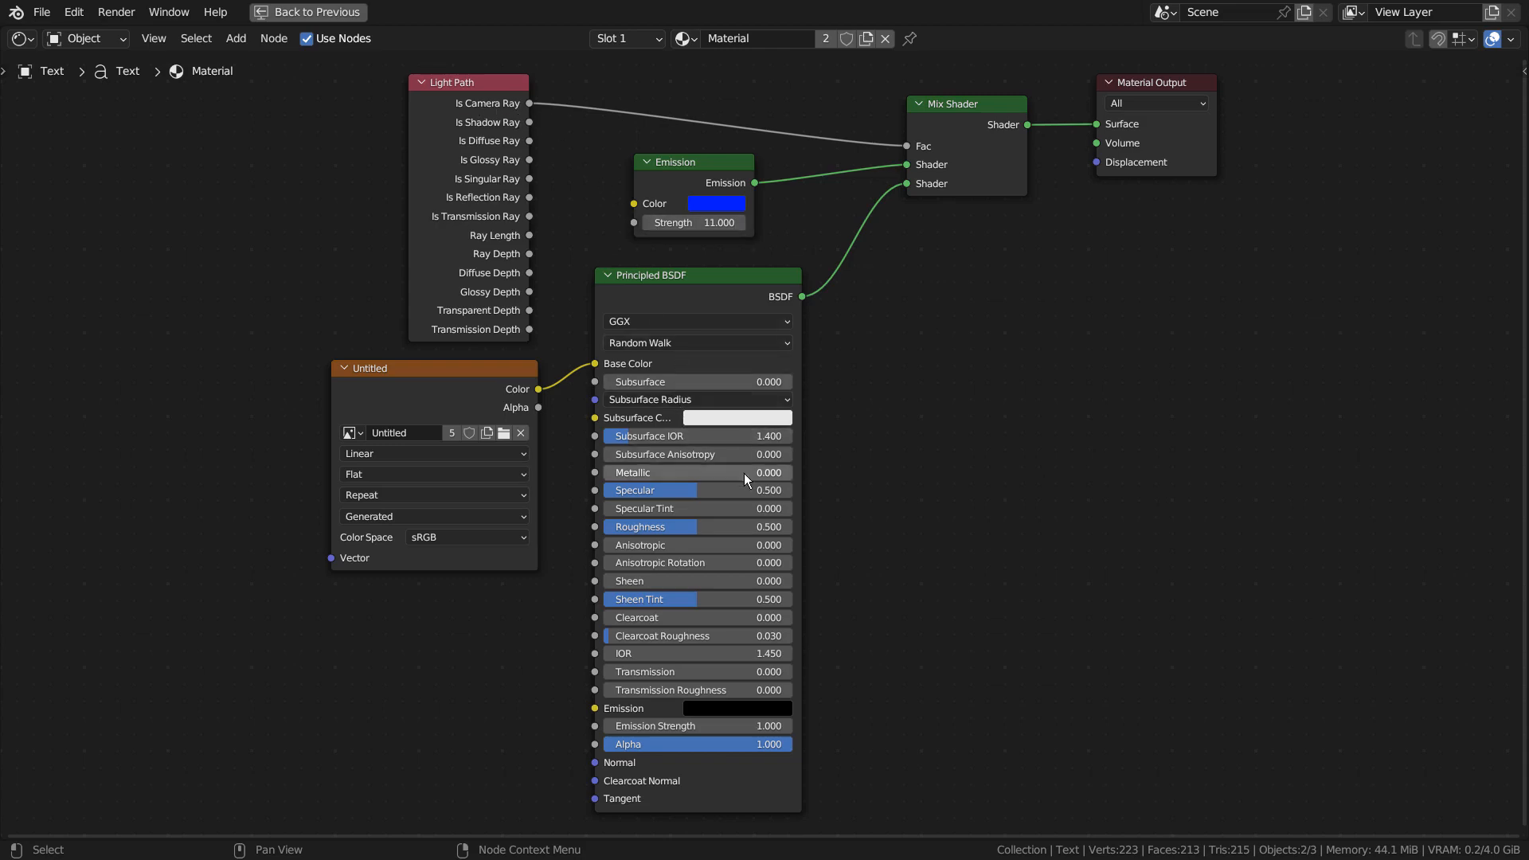
mouse_move(461, 478)
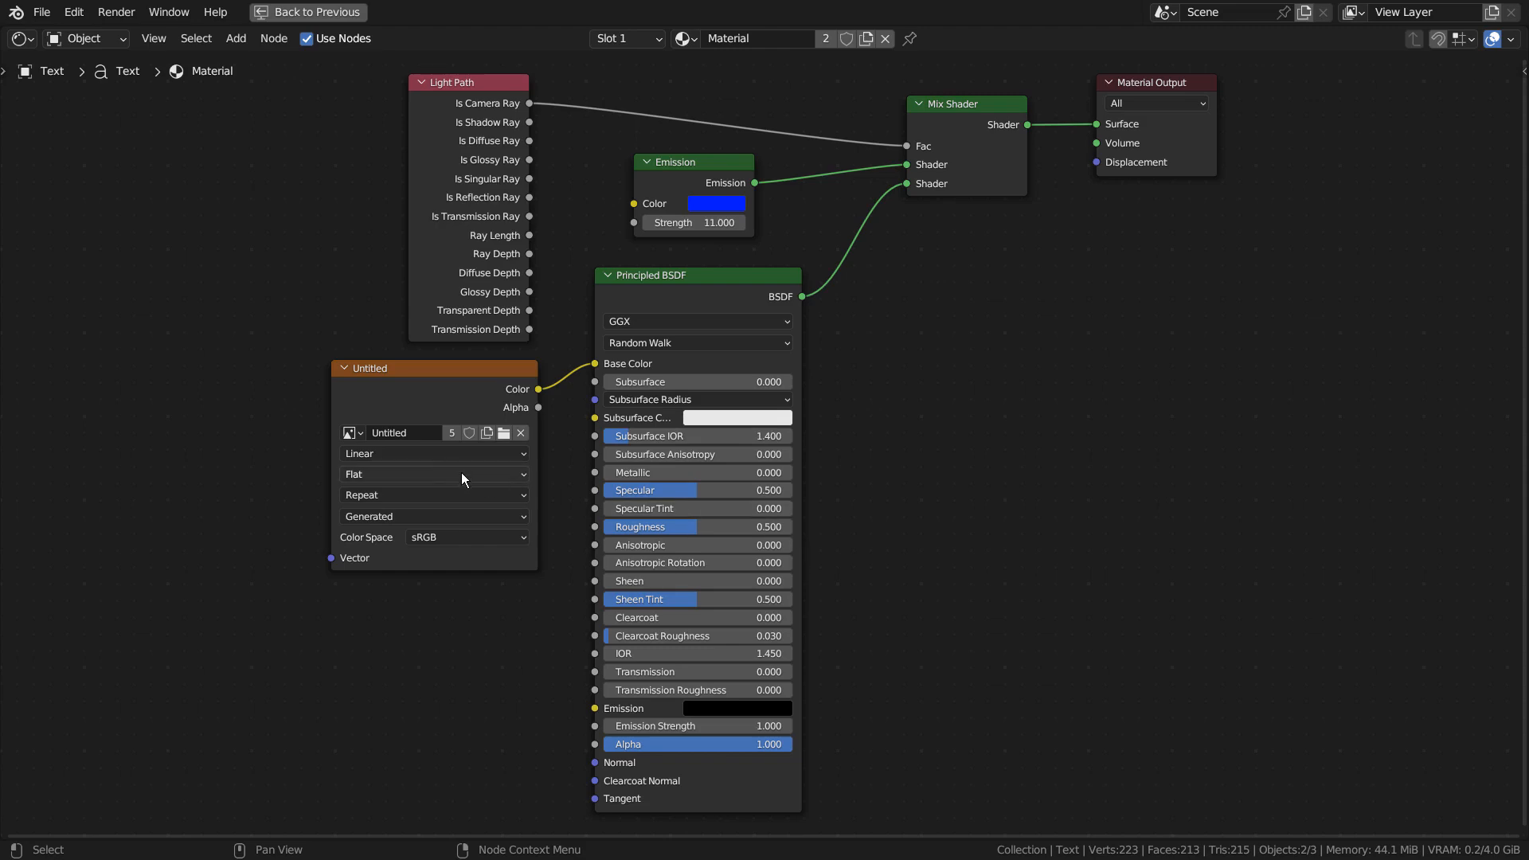
mouse_move(398, 423)
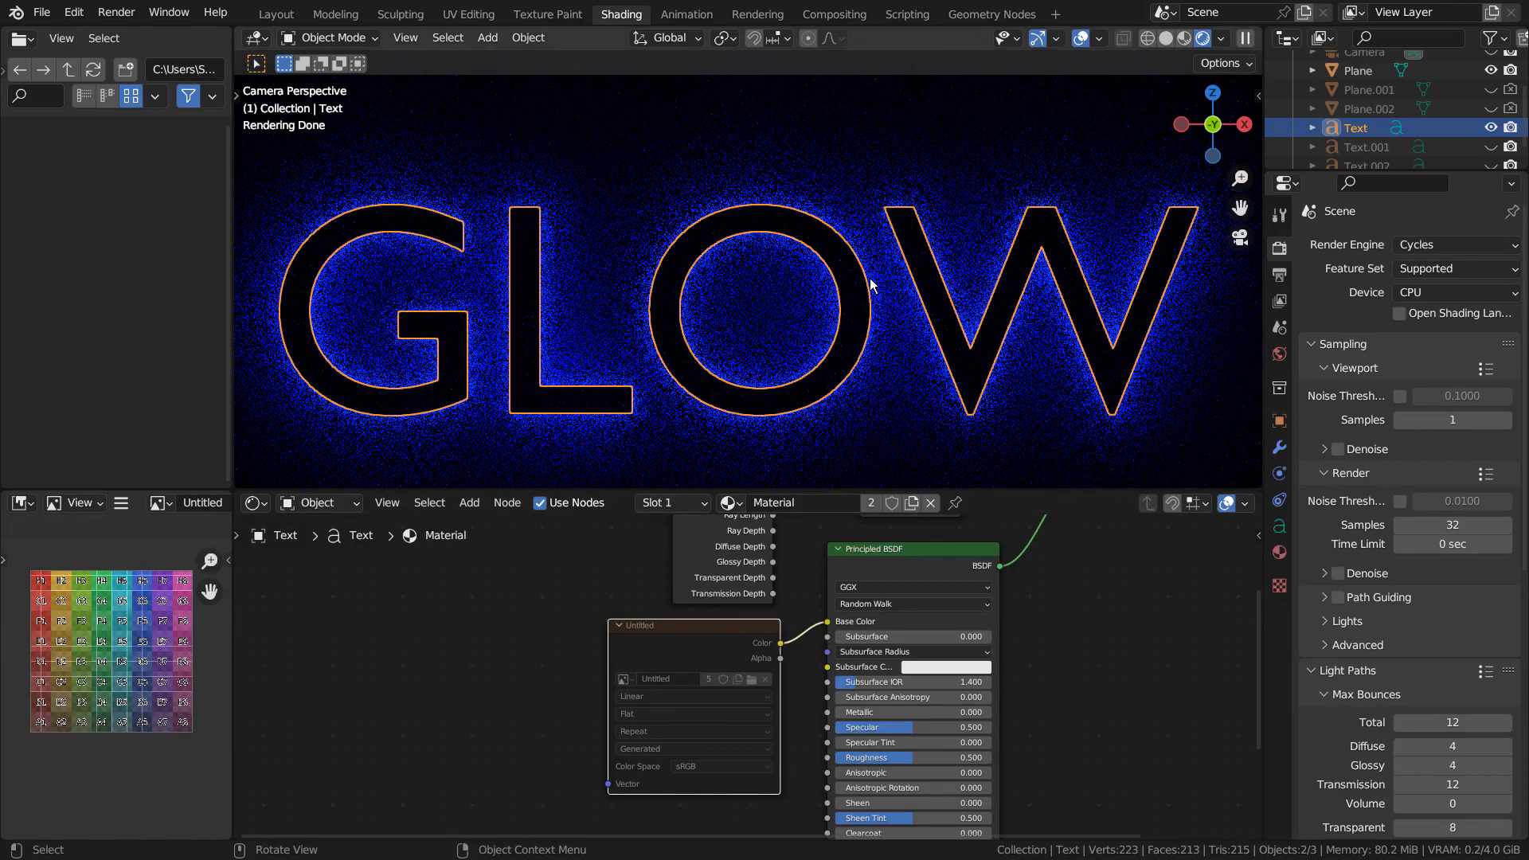
mouse_move(701, 672)
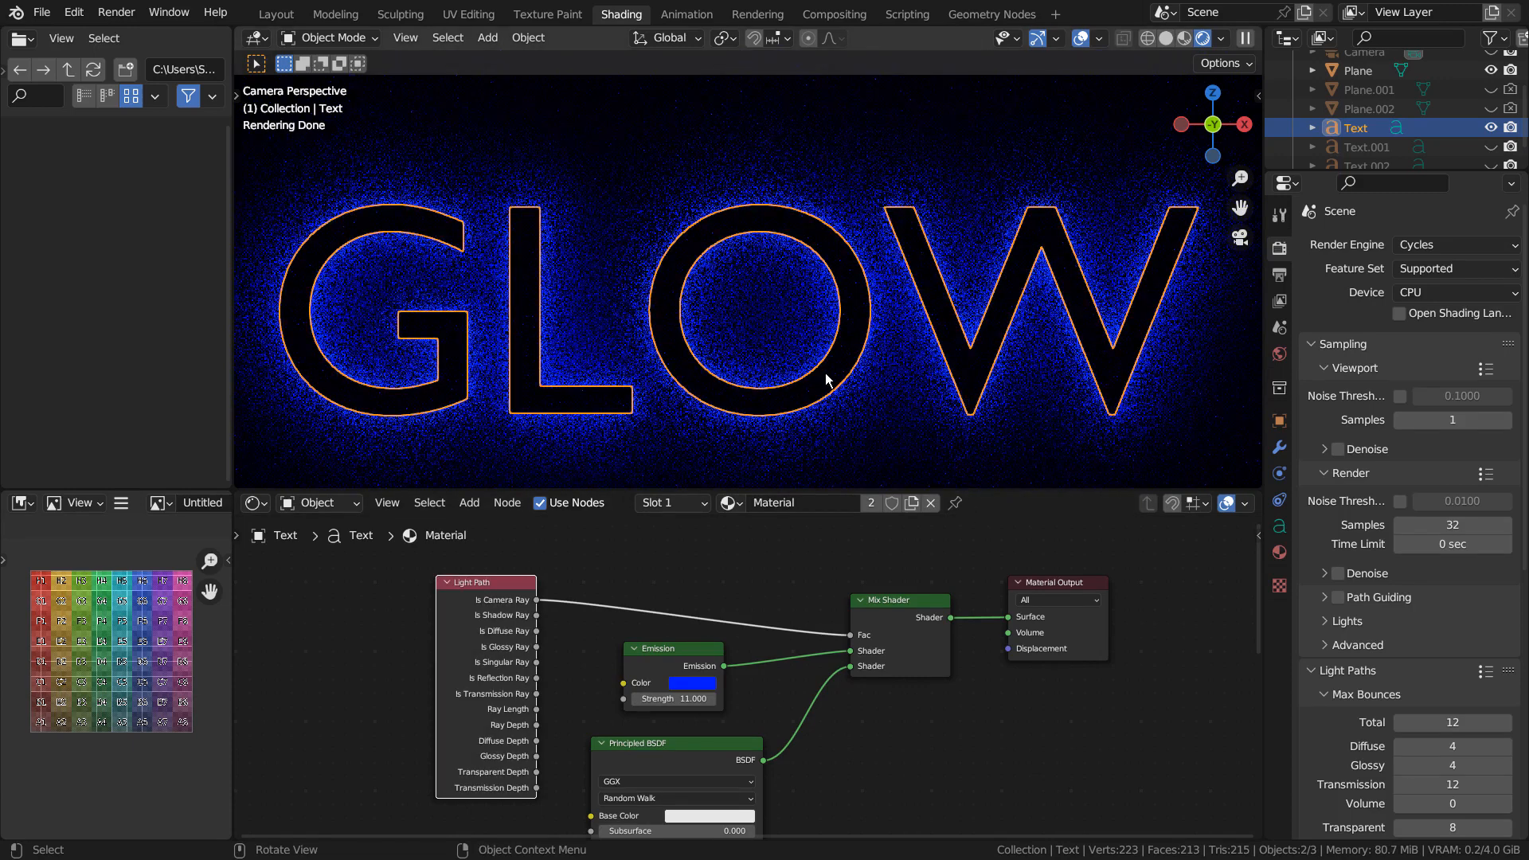
Step: Hide the blue-glowing Text copy and select the orange-glowing Text.001
left_click(1487, 127)
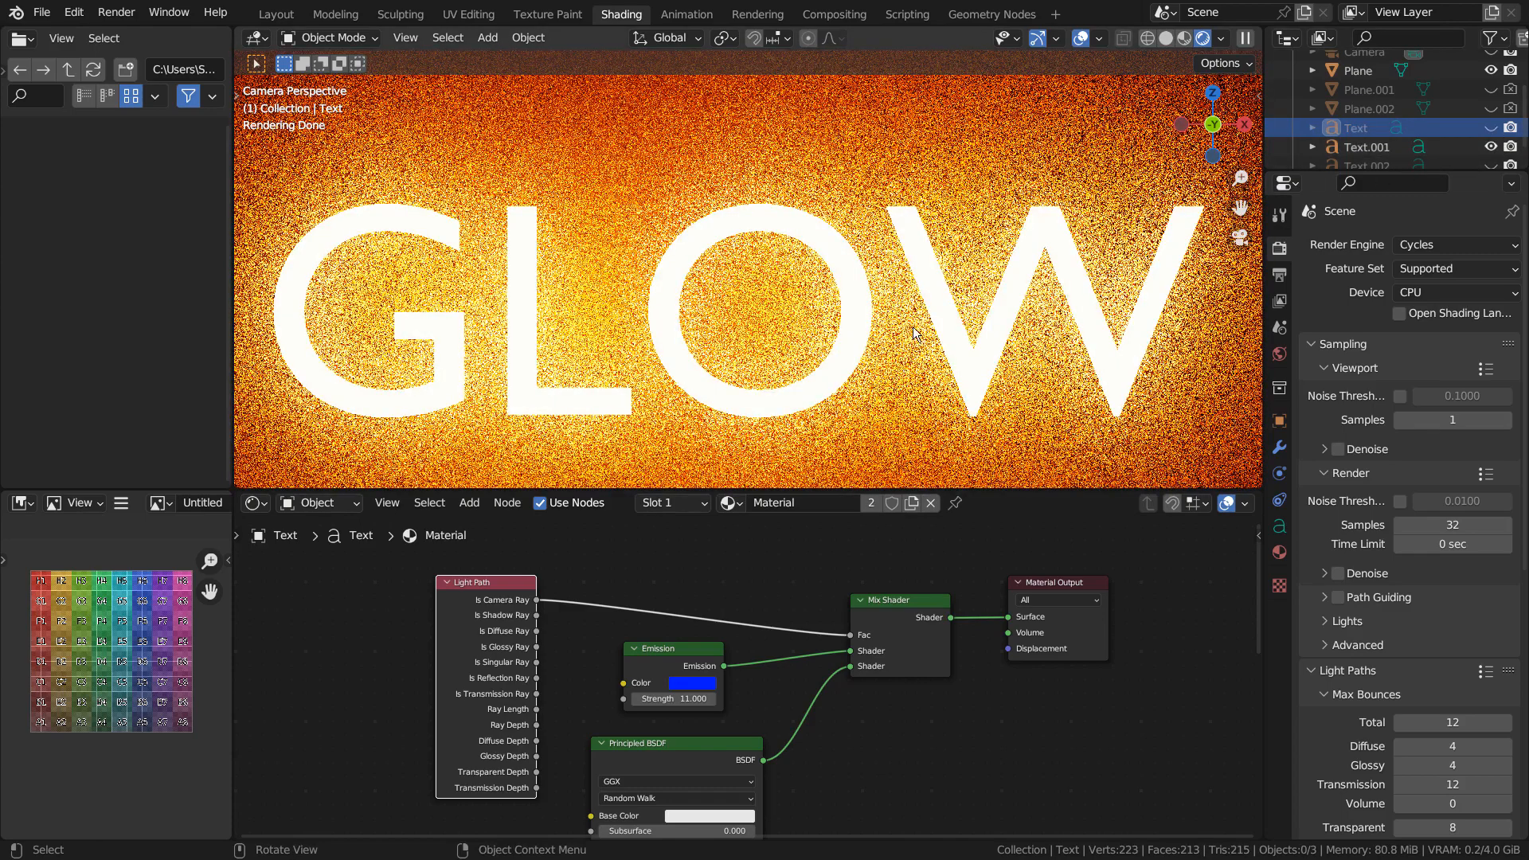
left_click(1366, 147)
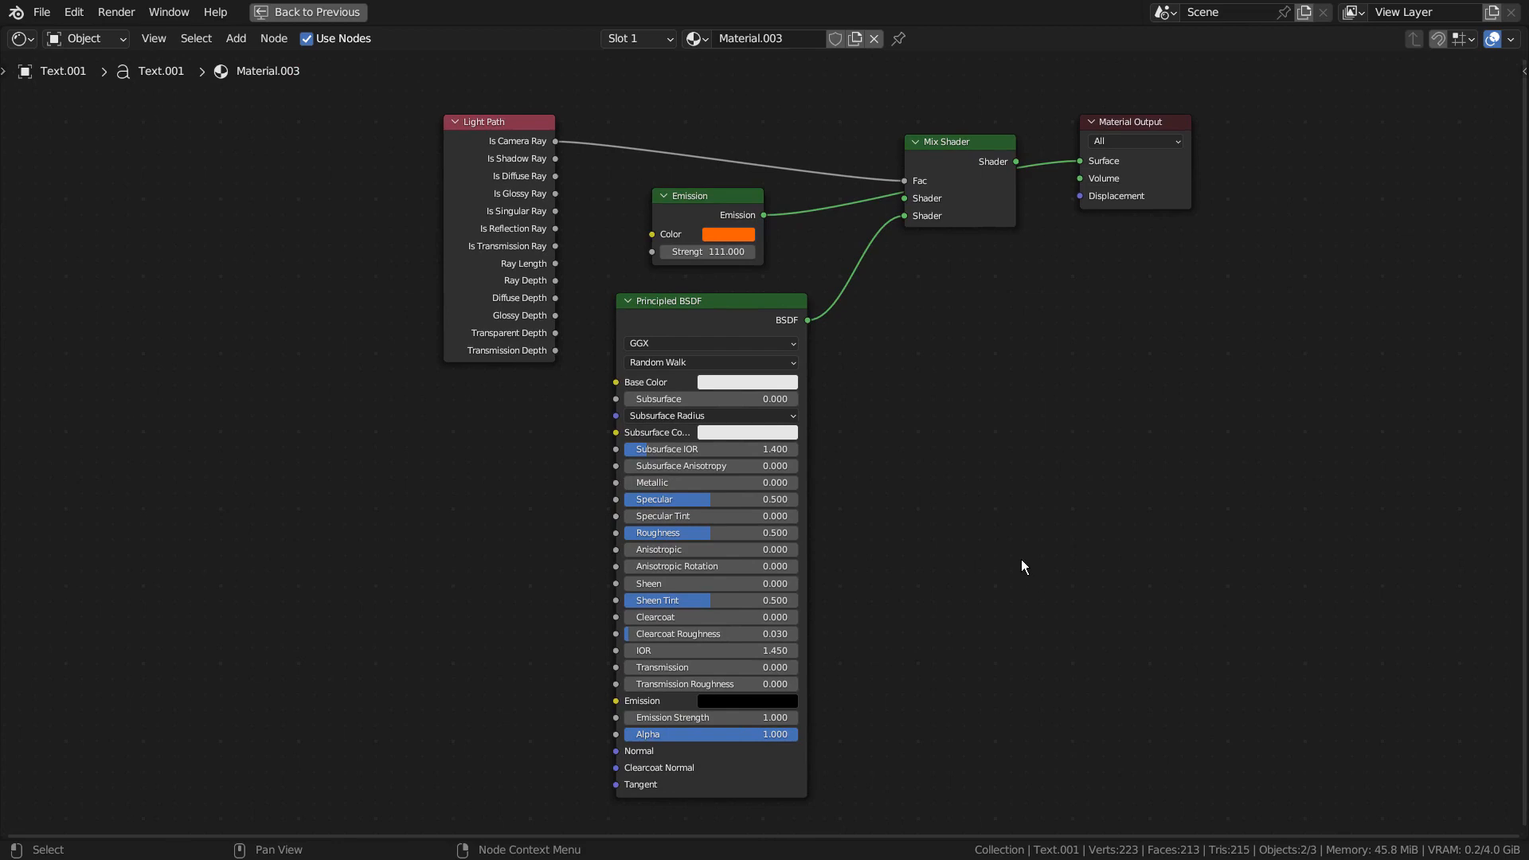
mouse_move(1034, 549)
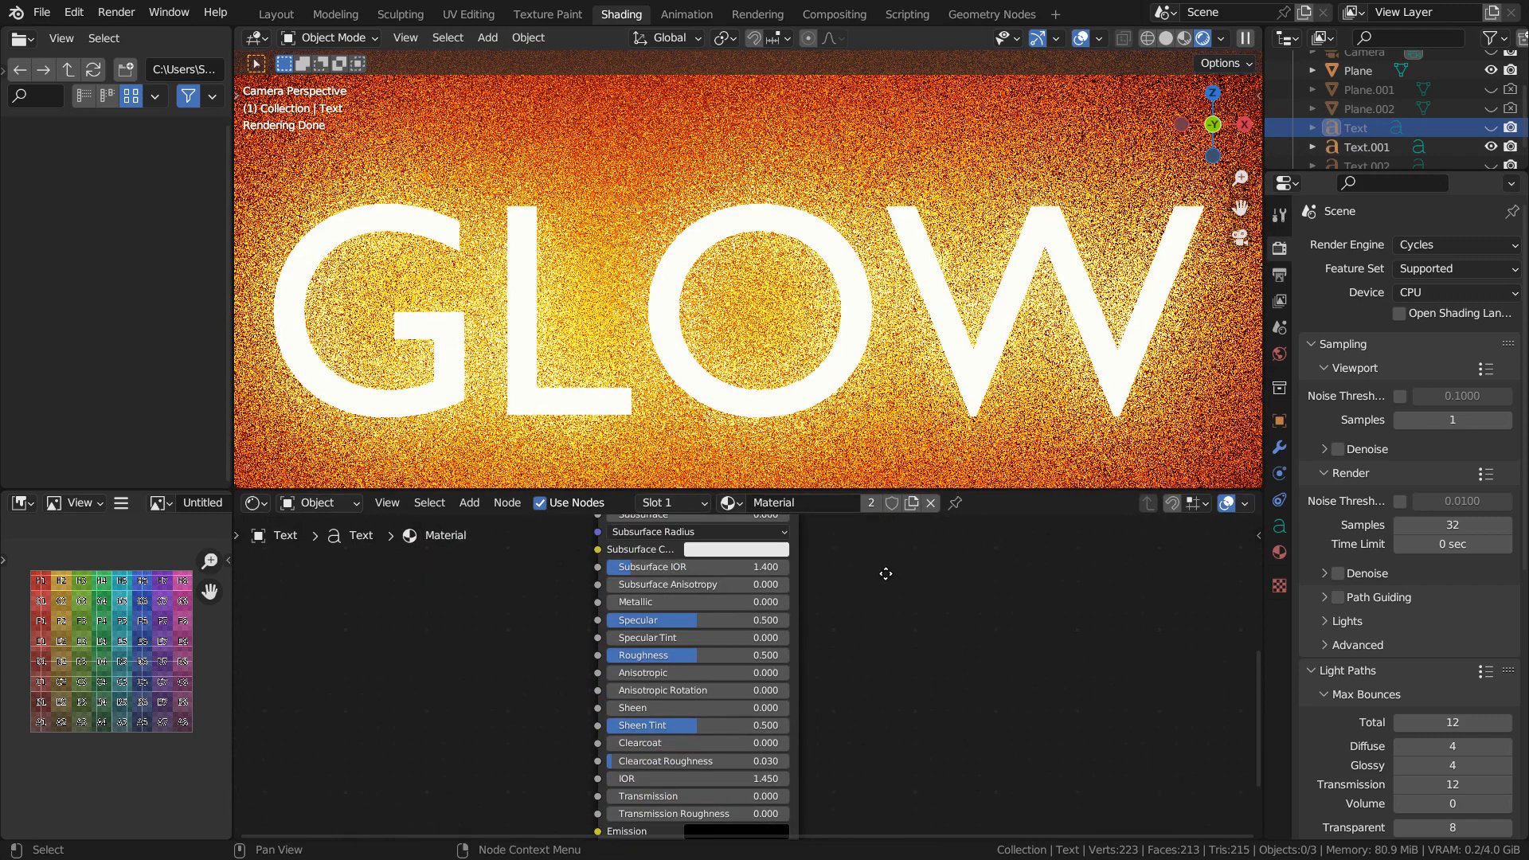
Step: Adjust the front text's material sliders and switch to the Layout workspace
scroll("down", 3)
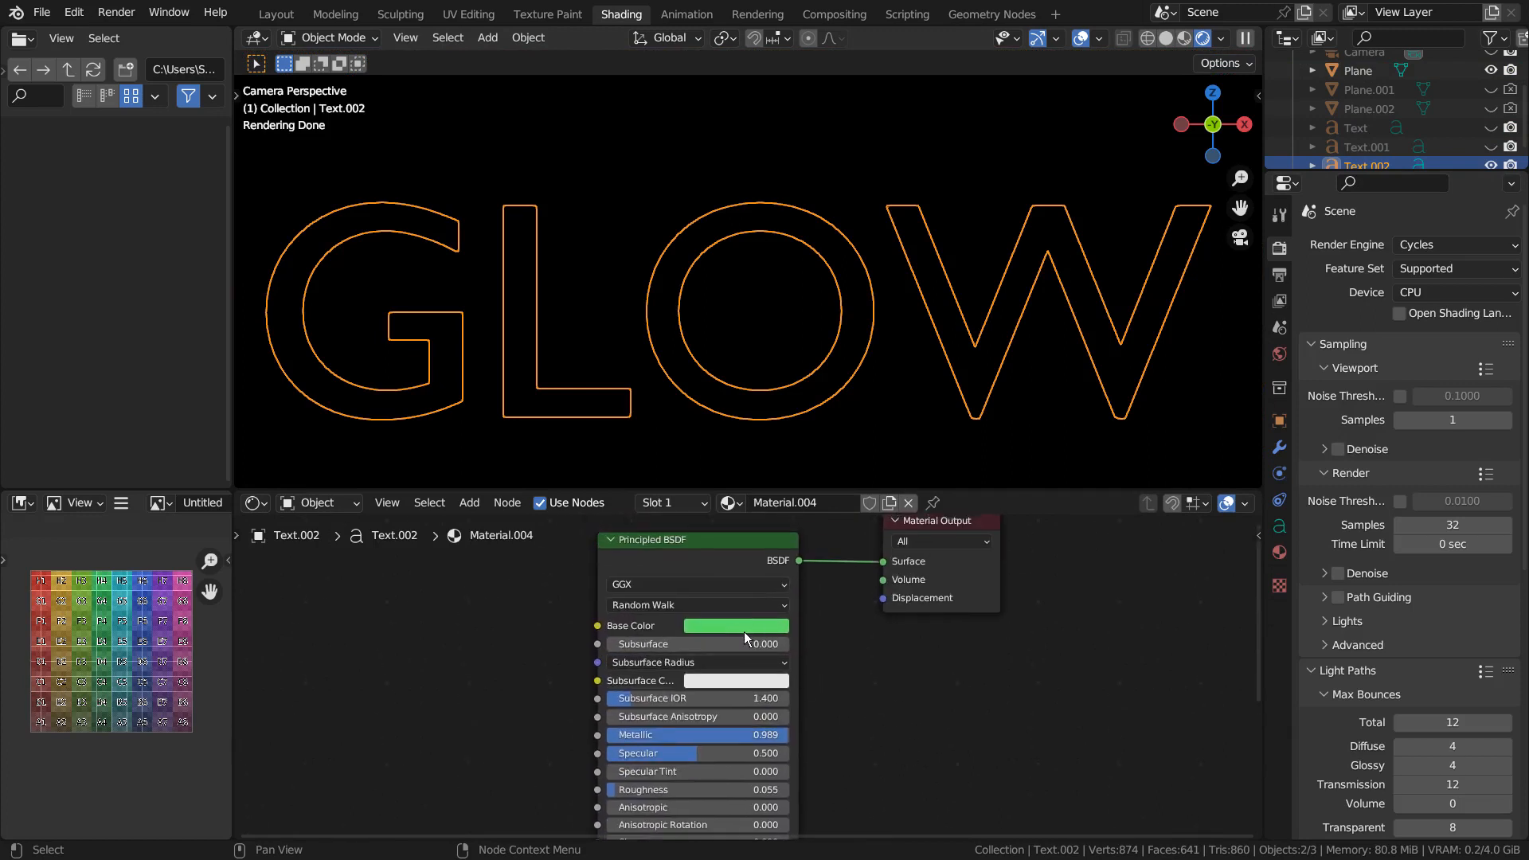
mouse_move(726, 680)
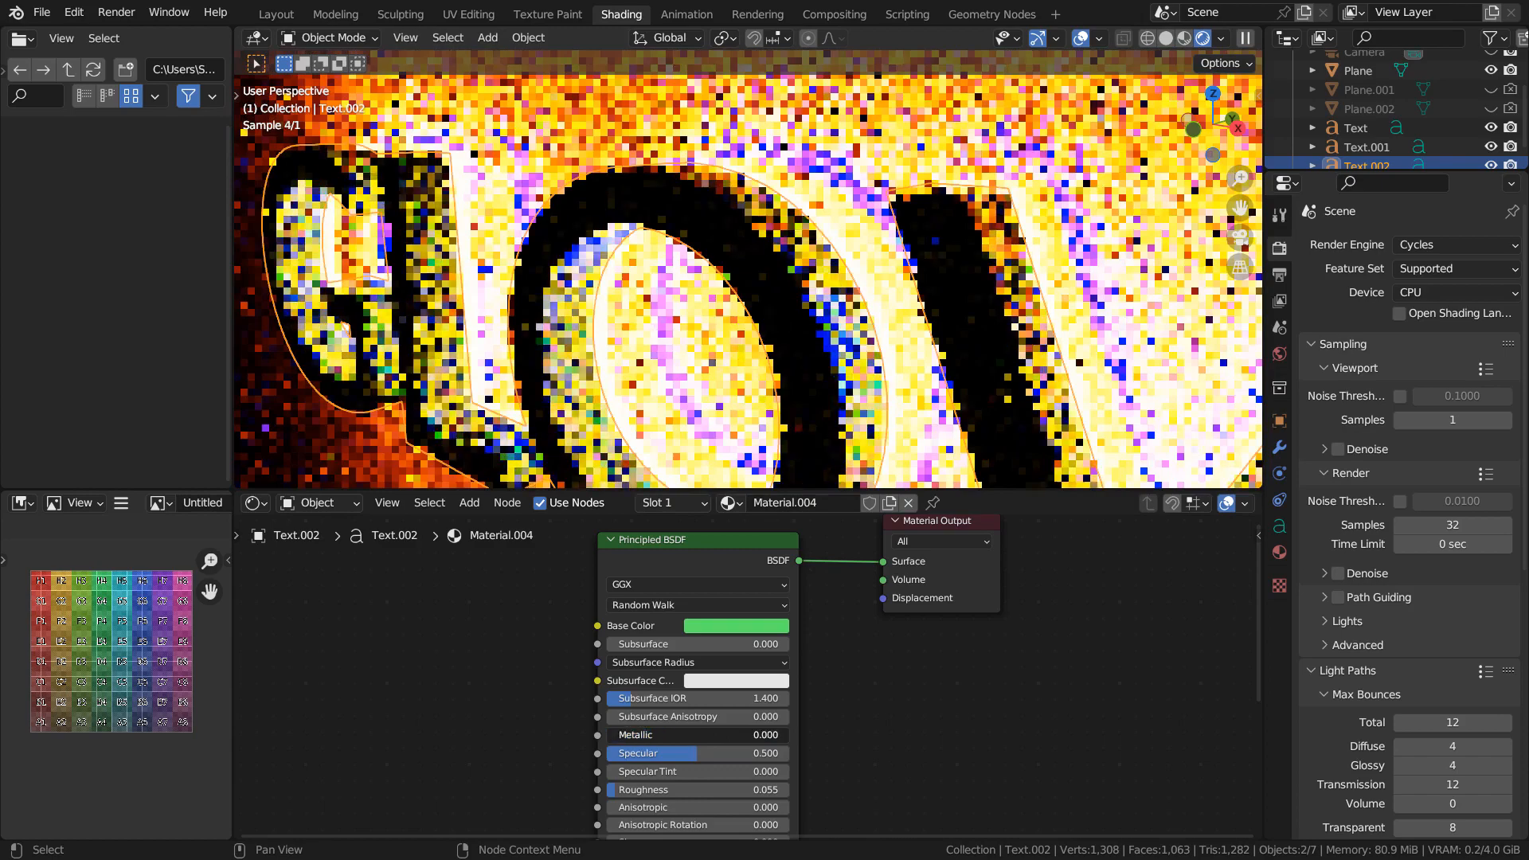
left_click_drag(766, 734, 790, 734)
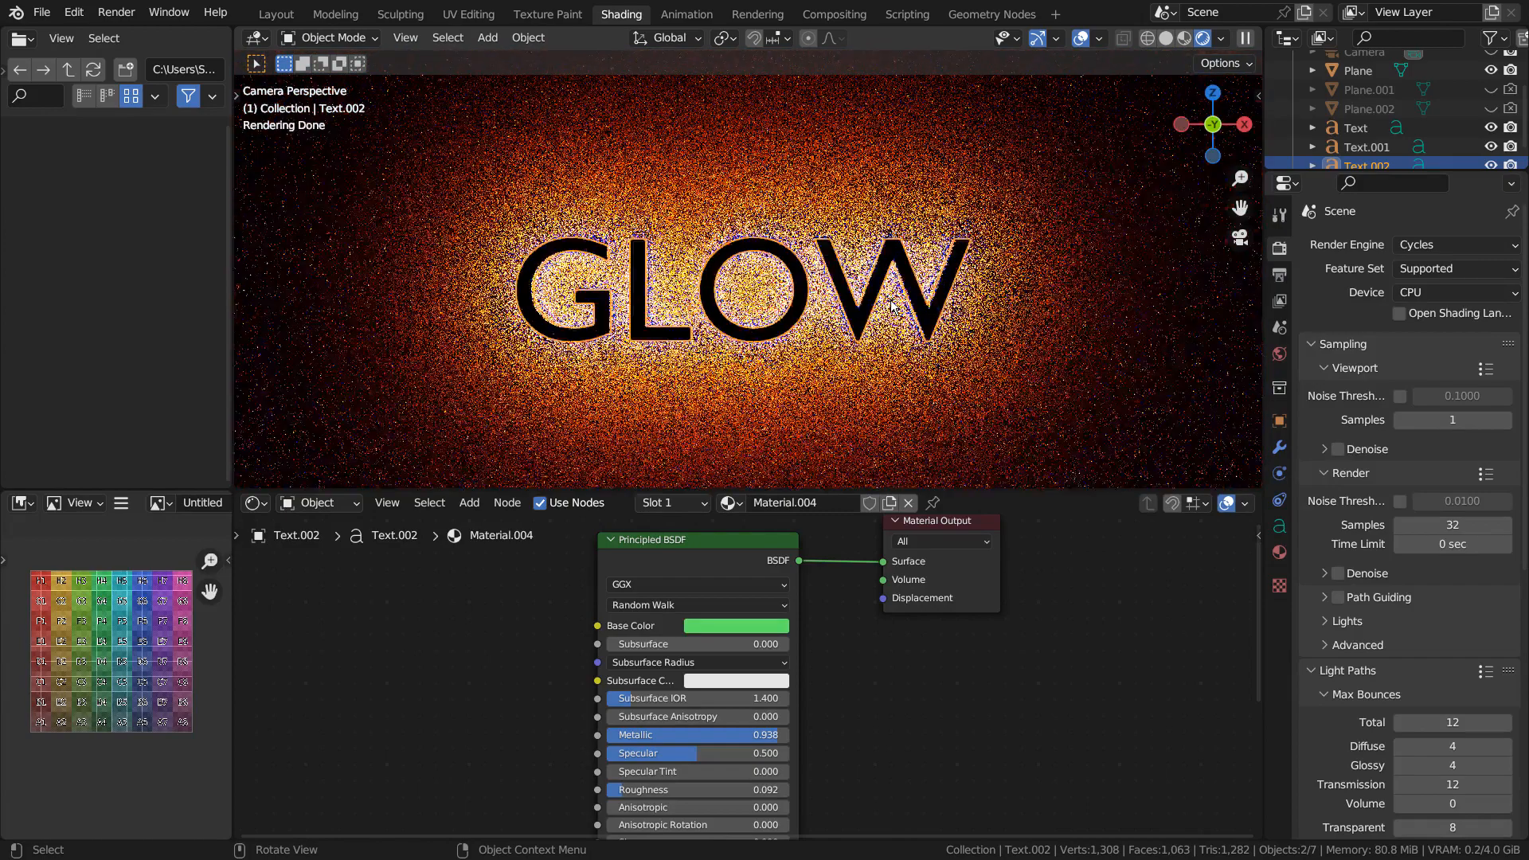
left_click(275, 12)
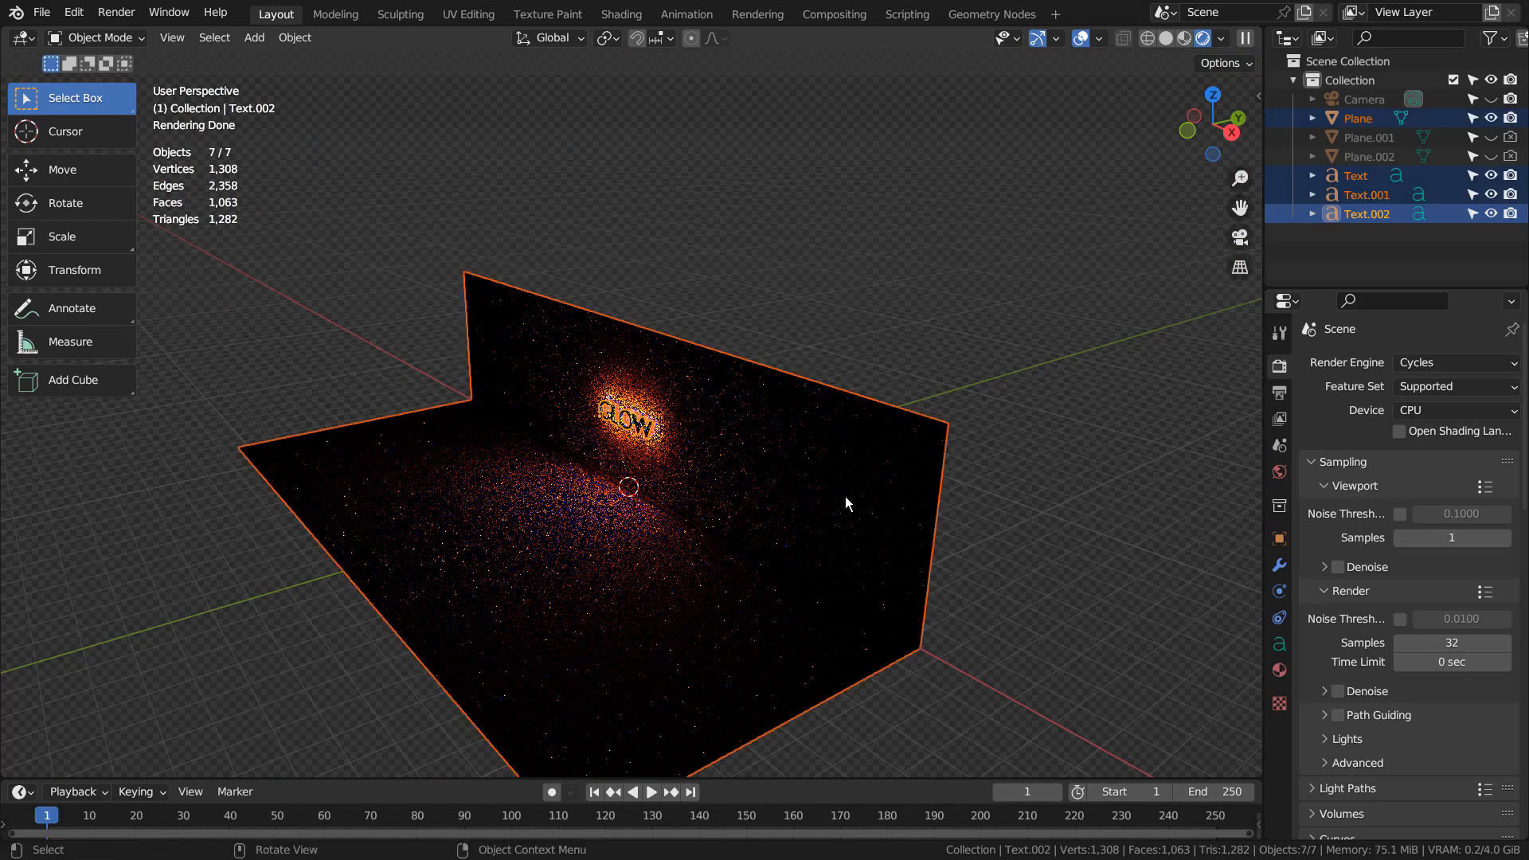
Step: Hide all objects, add a plane and extrude an edge up into an enlarged bent backdrop
left_click(253, 38)
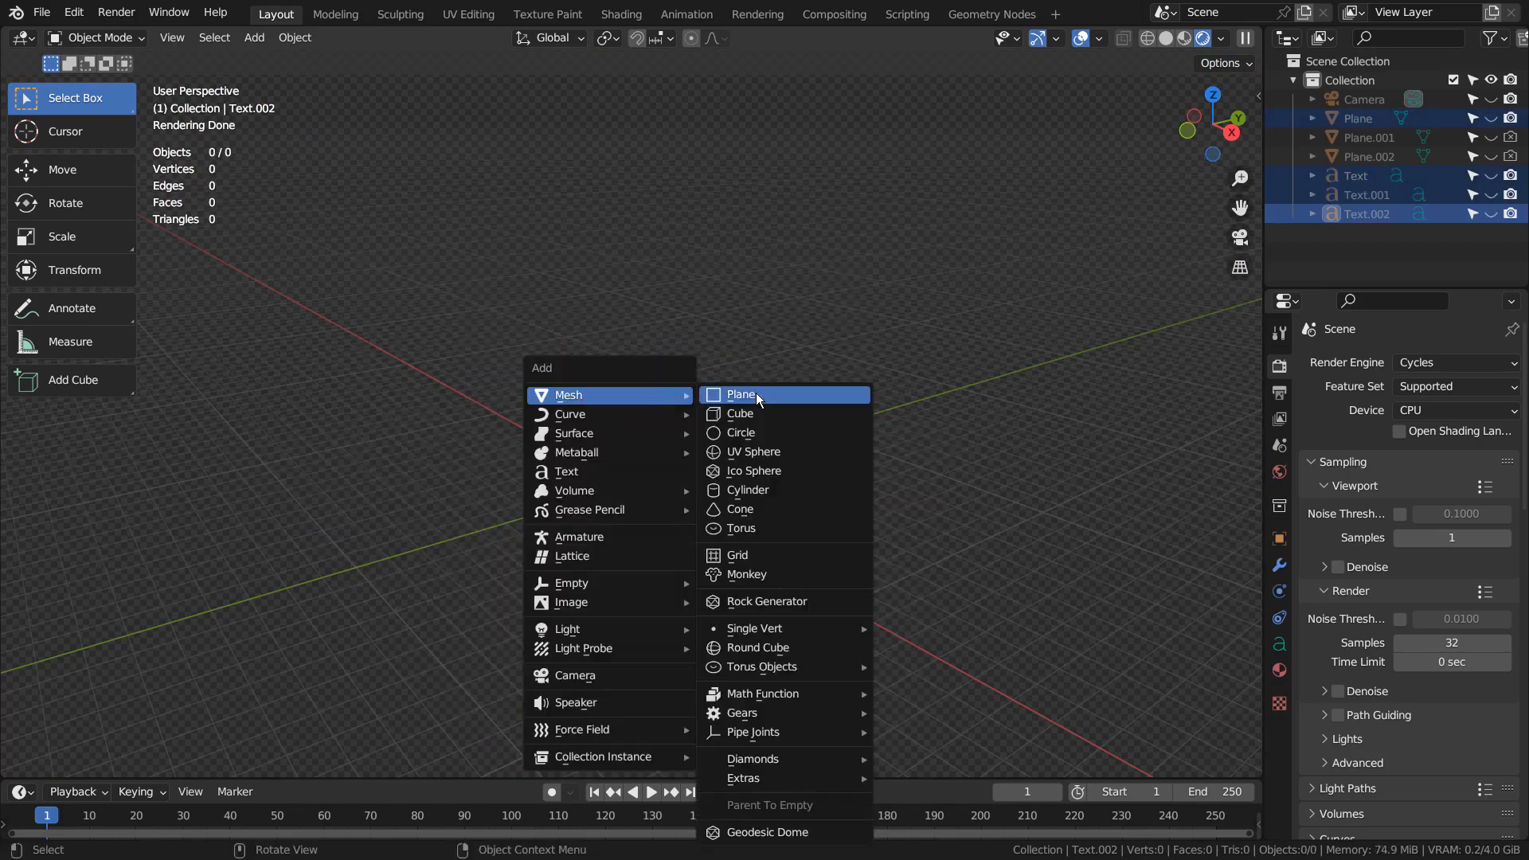
left_click(742, 395)
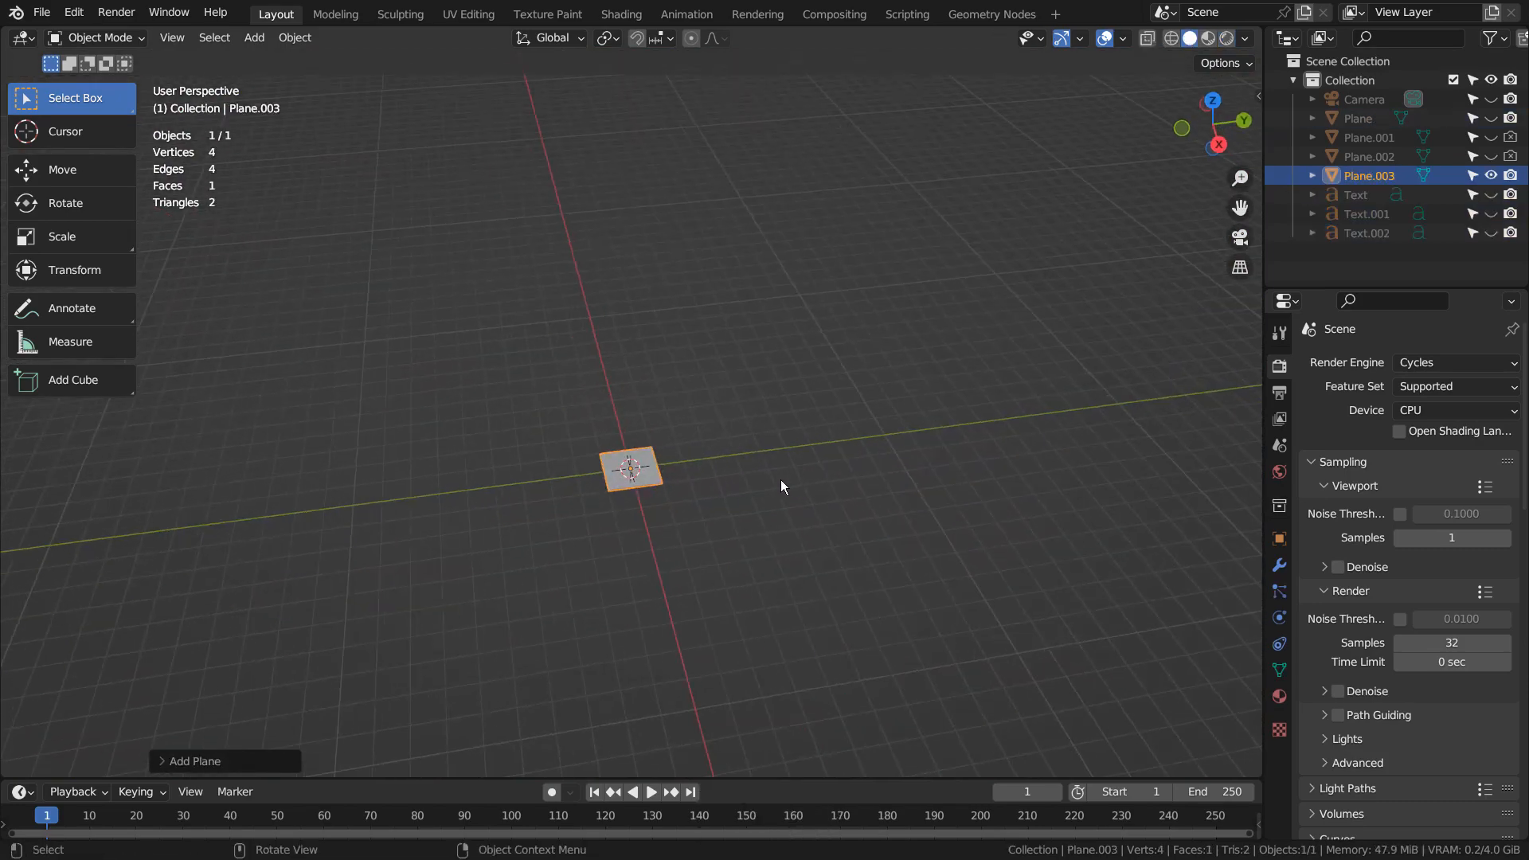
key("Tab")
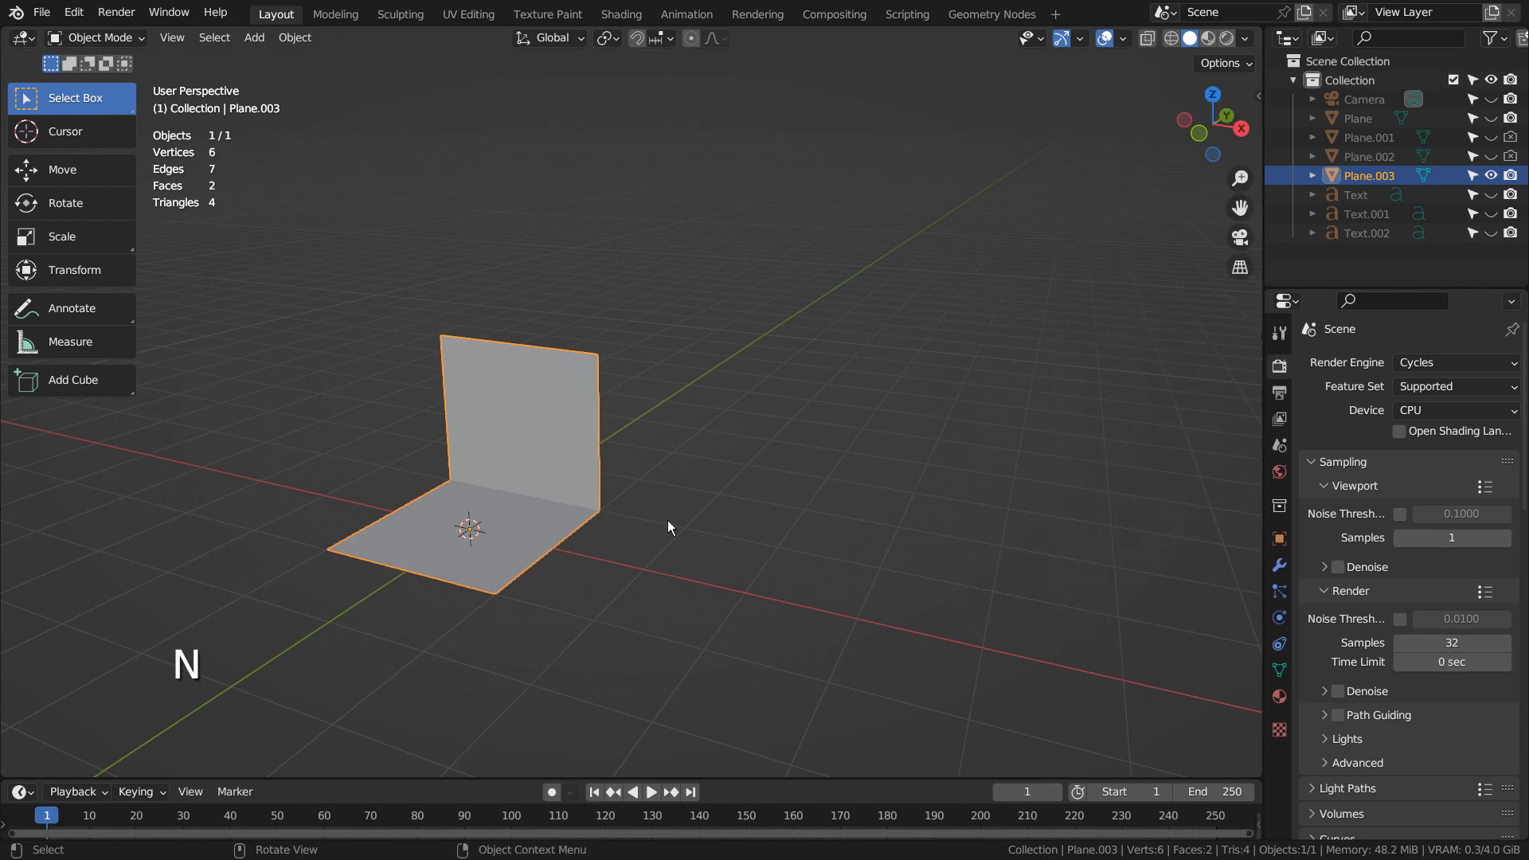
key("s")
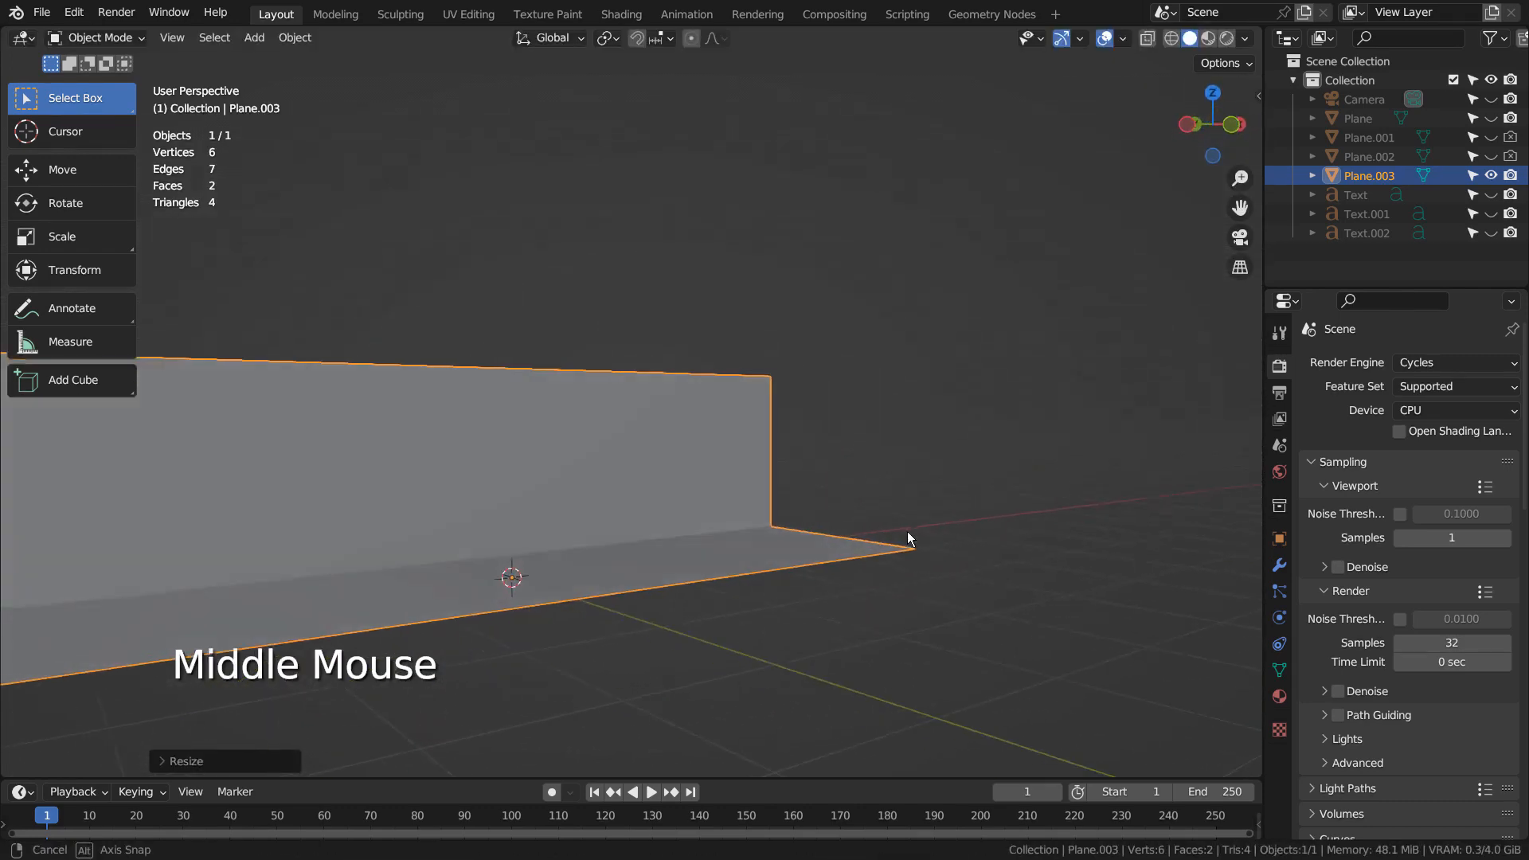
Step: Reshape the bent plane's edge in Edit Mode, then delete the demo plane
key("Tab")
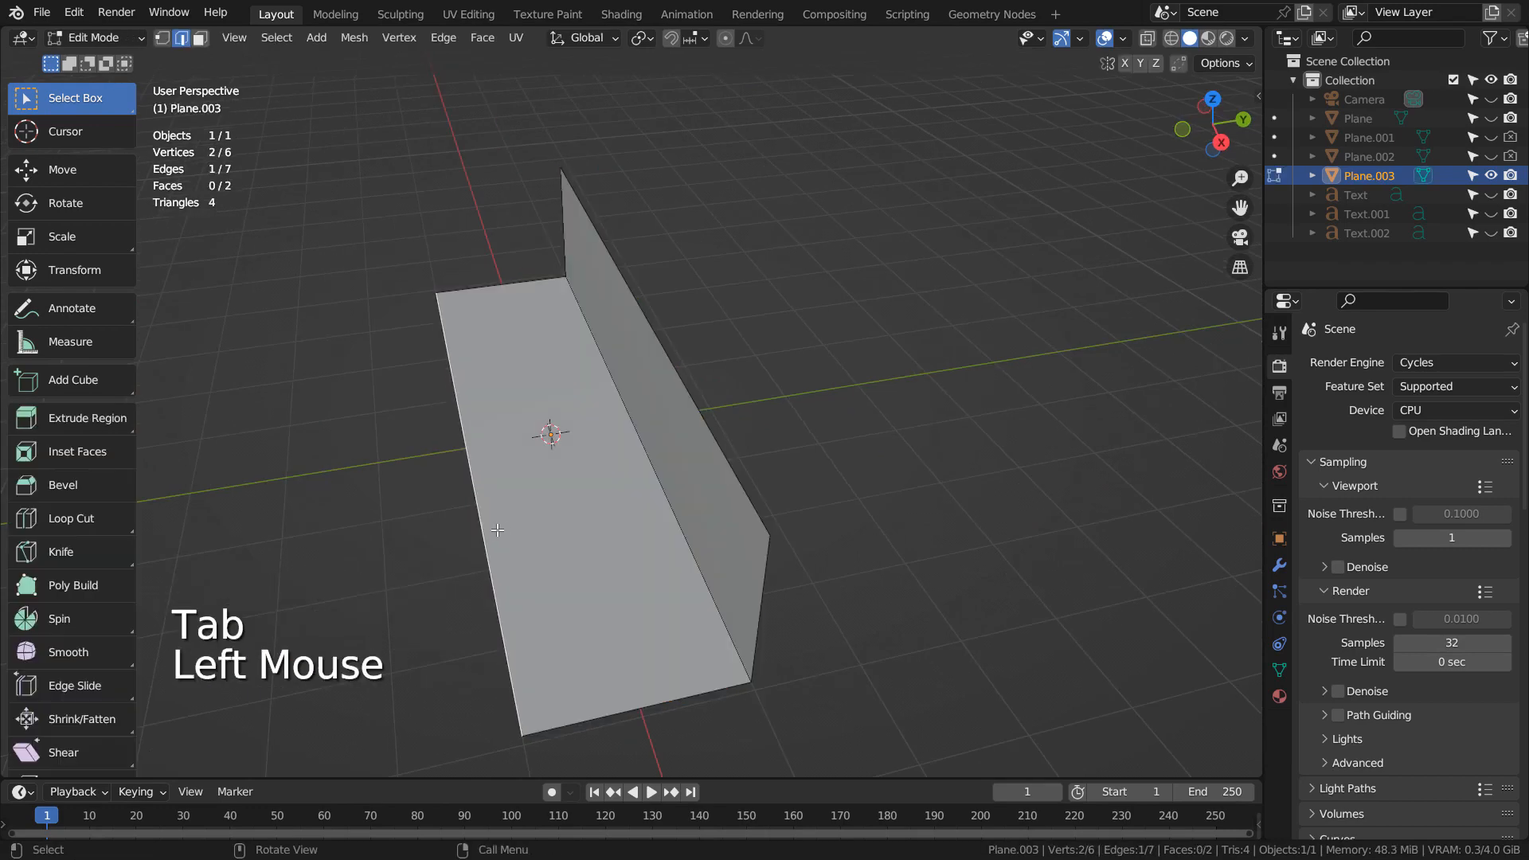
key("g")
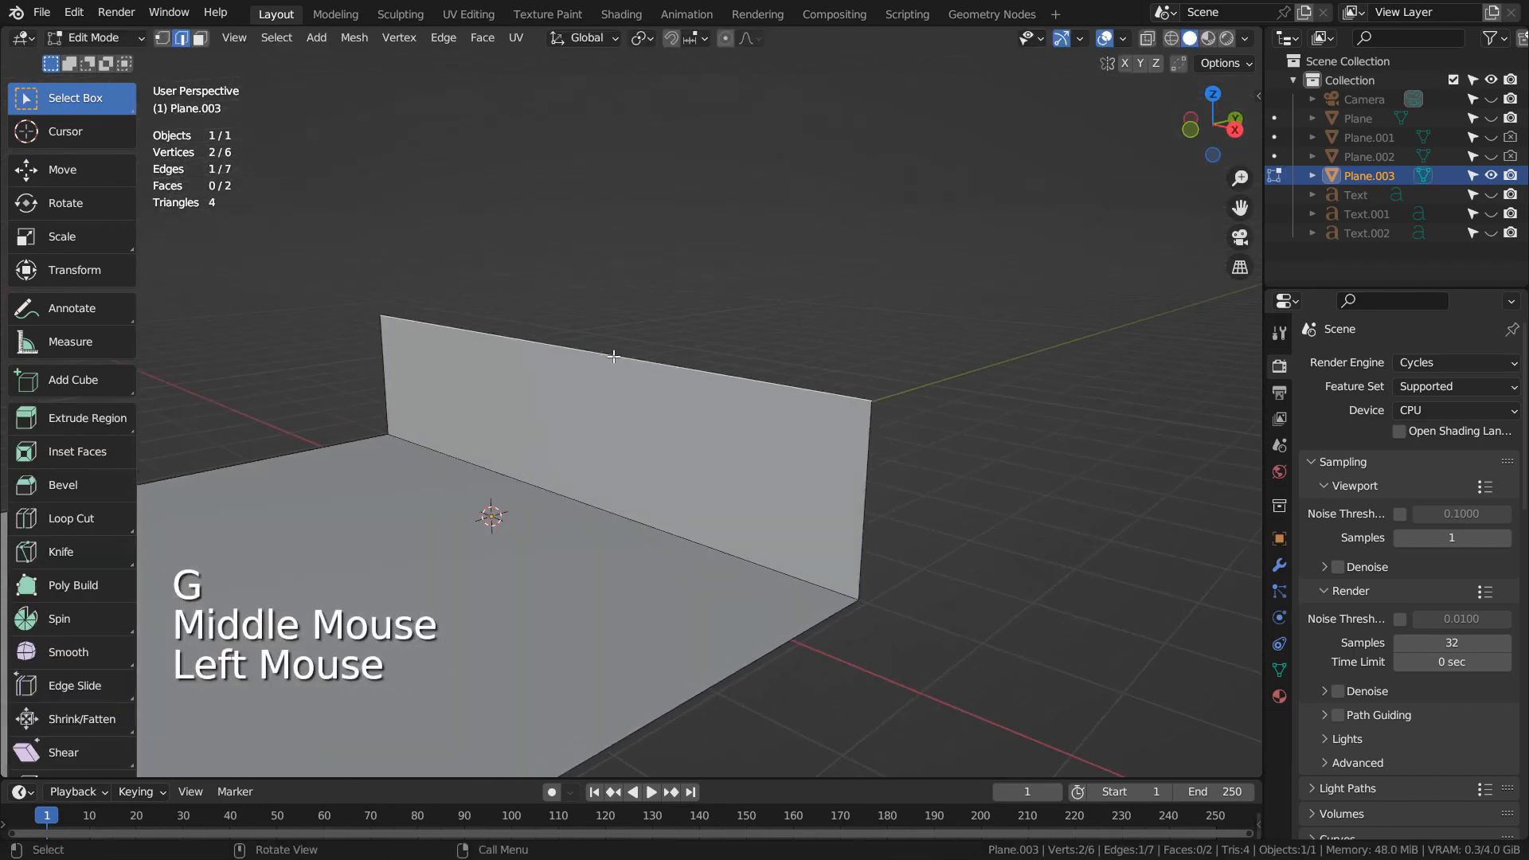
key("Tab")
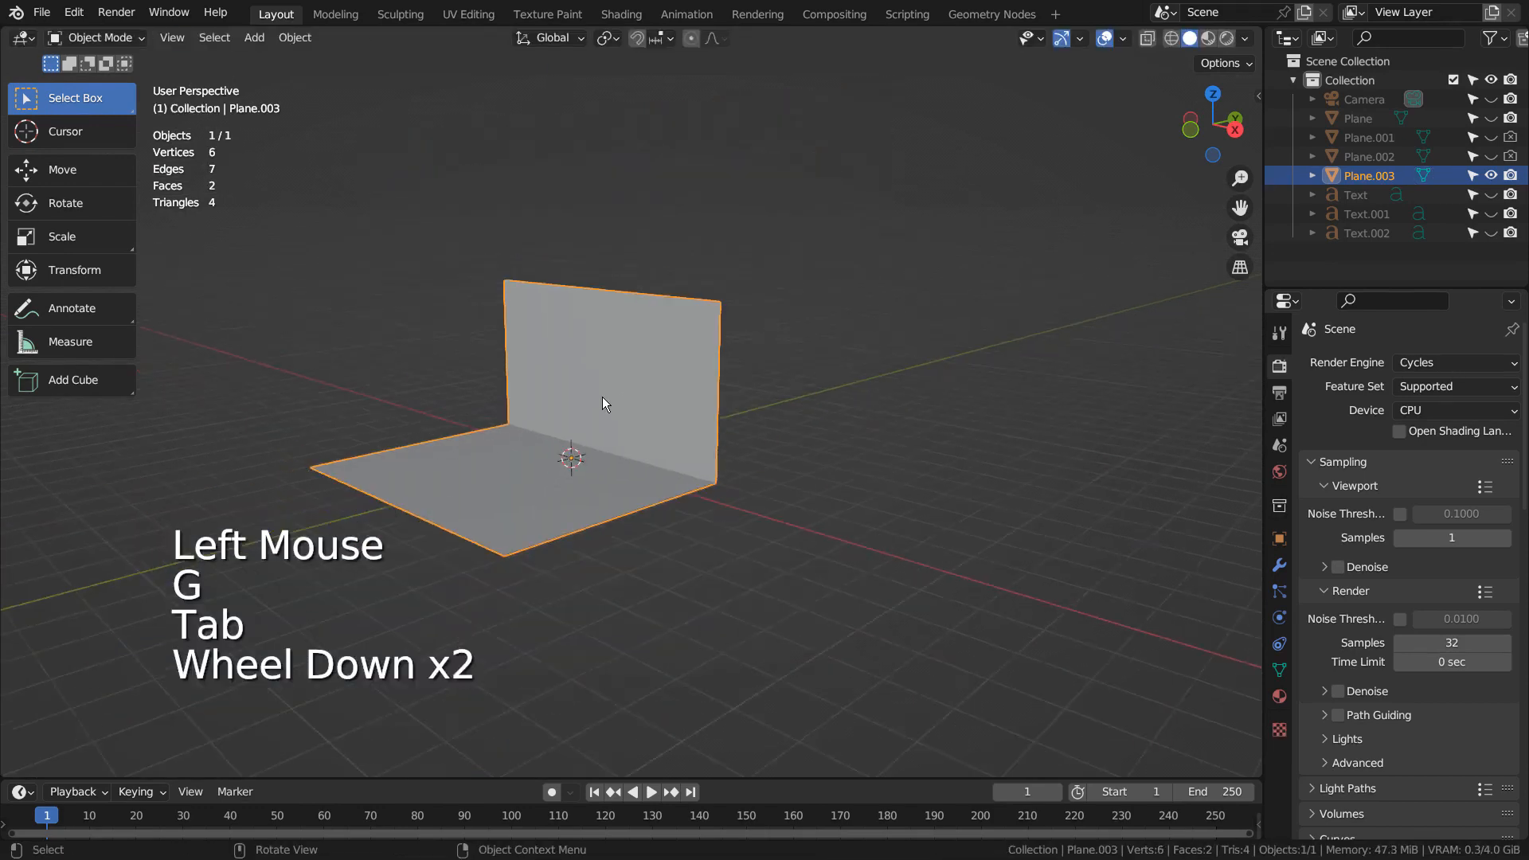
key("x")
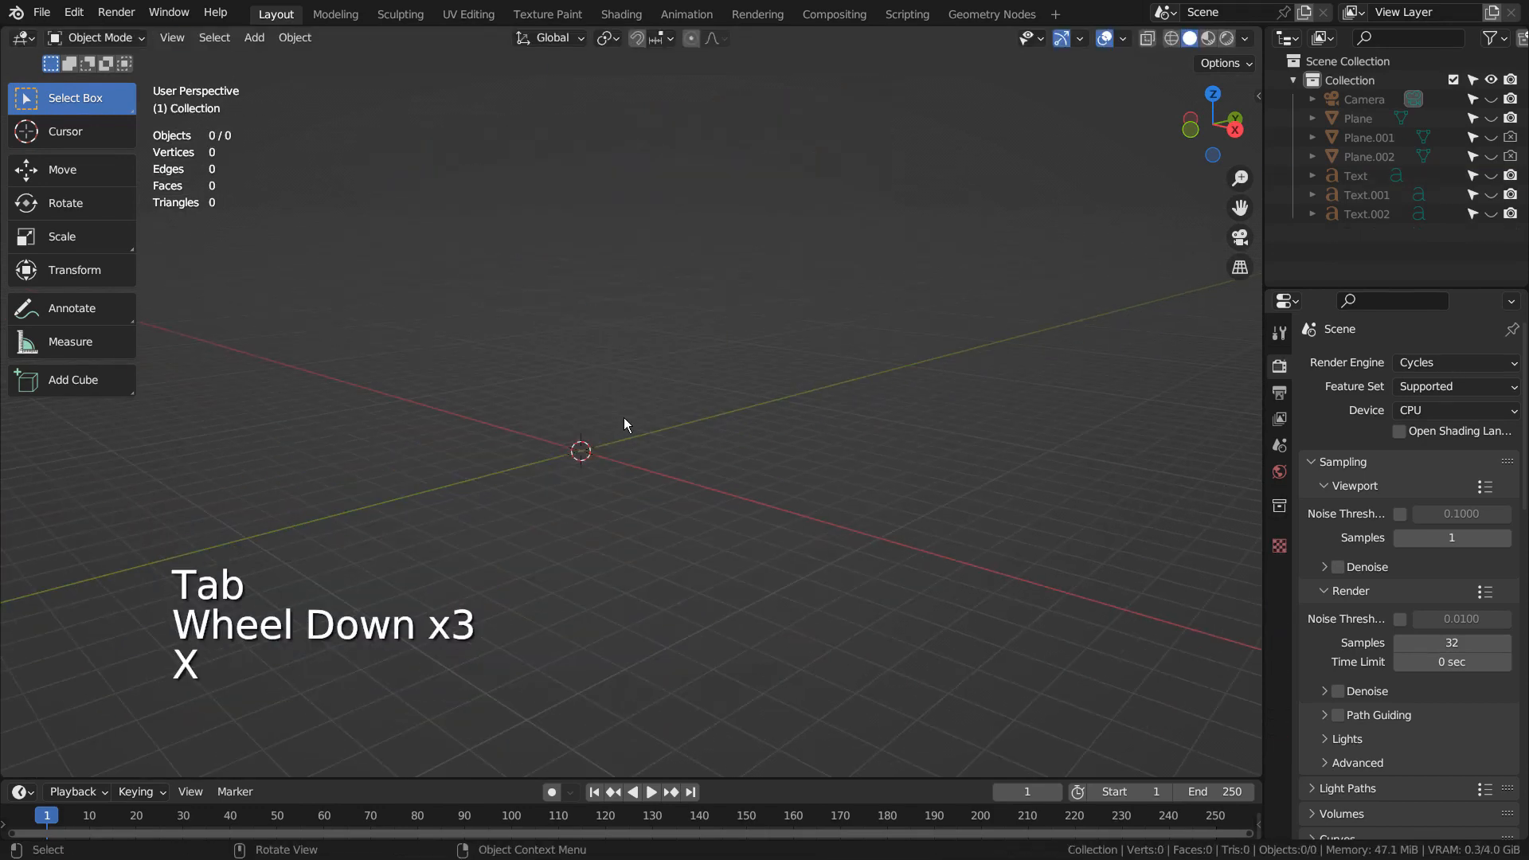
Step: Switch to the Compositing workspace showing the Glare (Fog Glow) > RGB Curves node chain
left_click(834, 15)
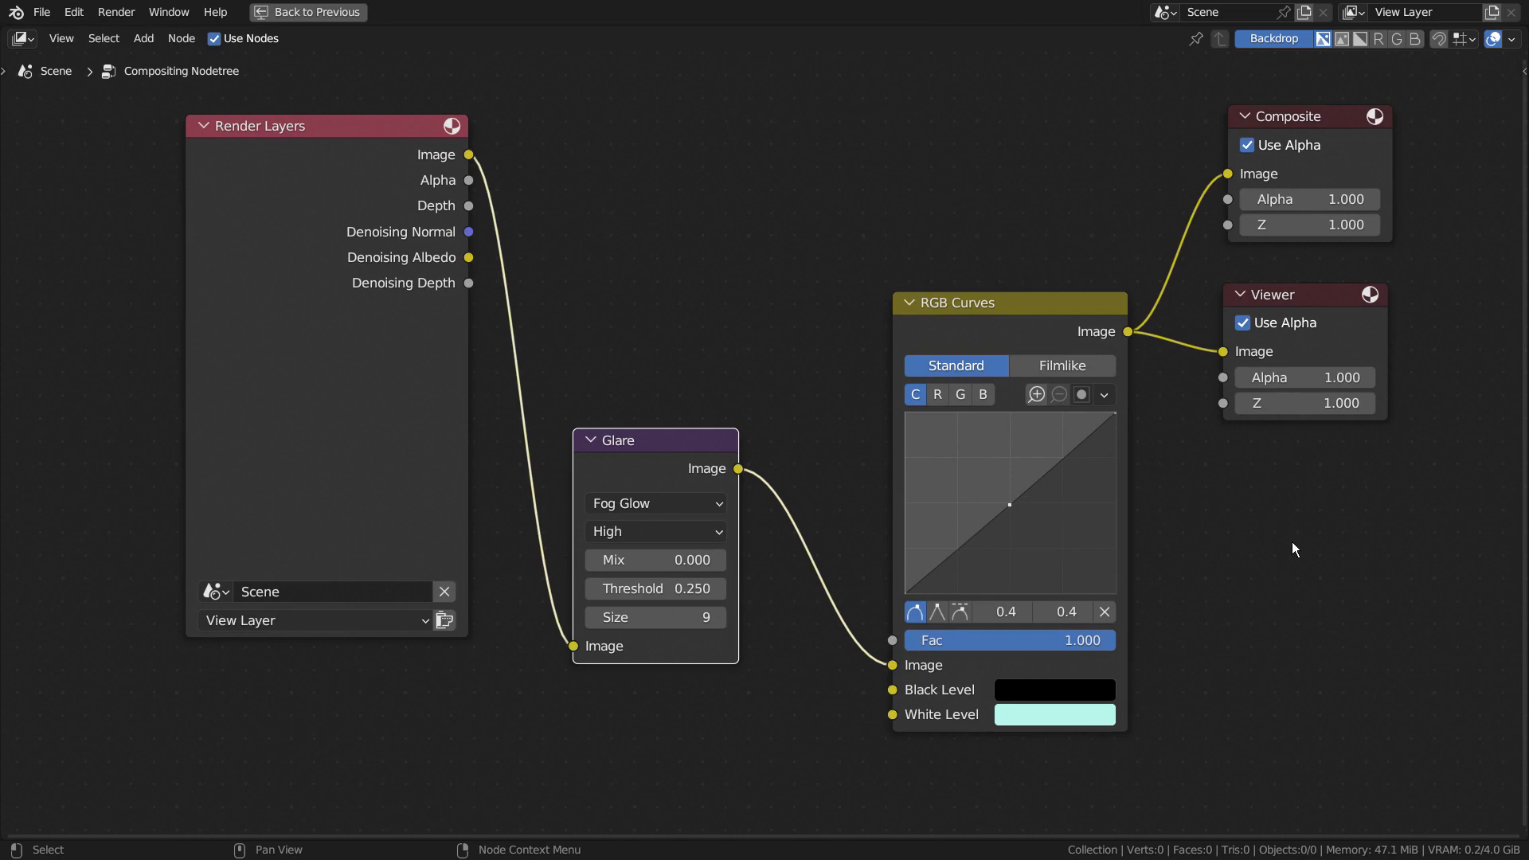
mouse_move(1299, 544)
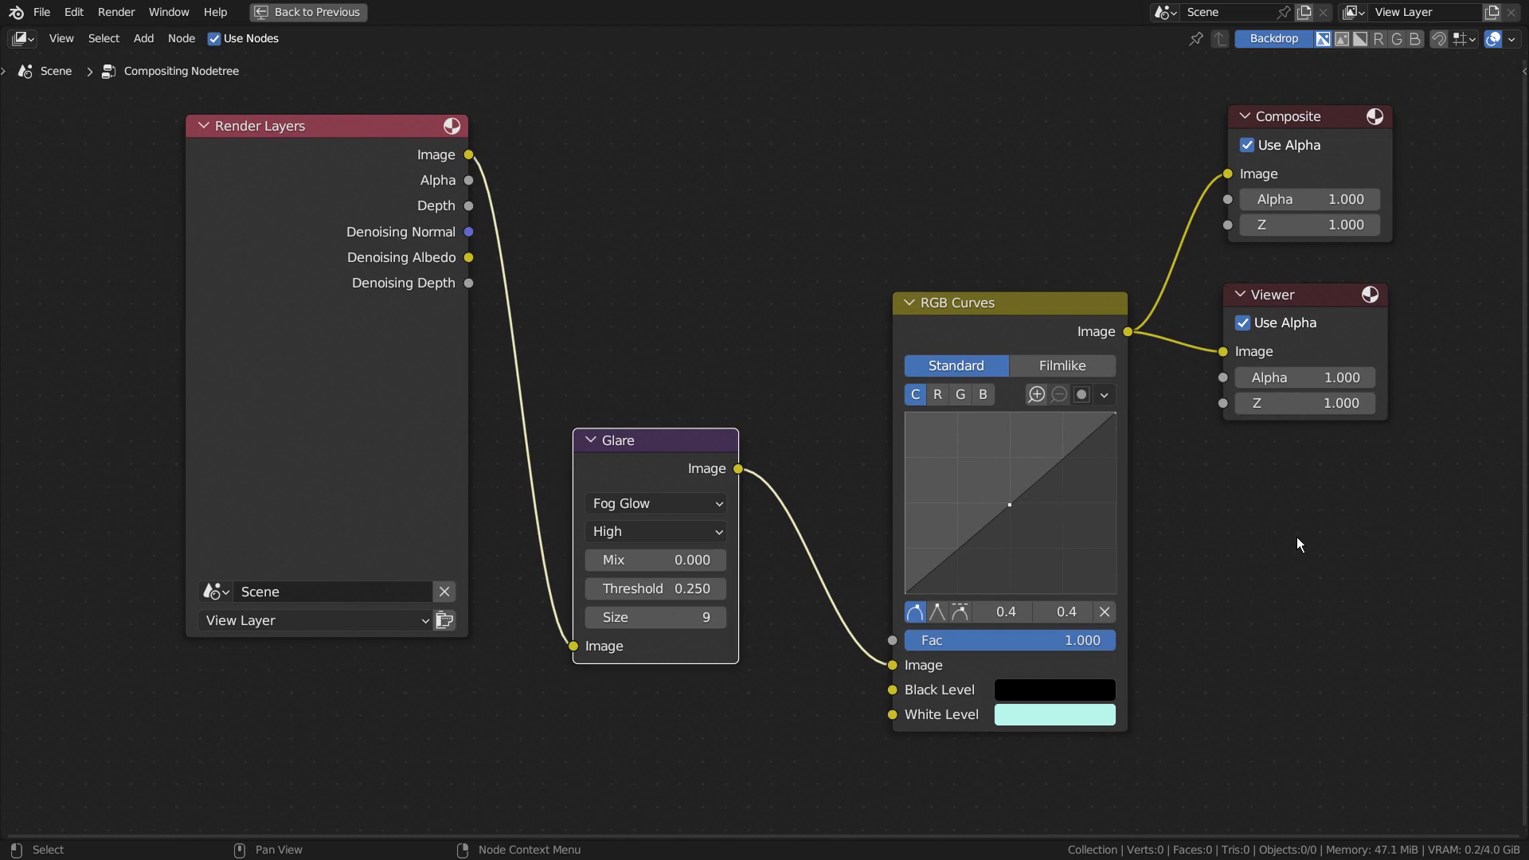